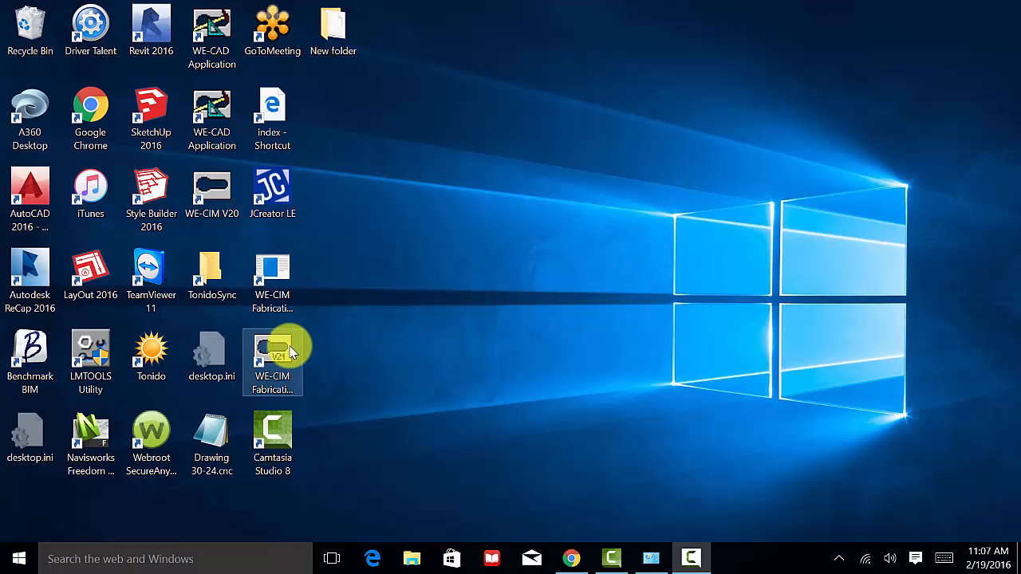
# - Launch WE-CIM Advanced Fabrication from its desktop shortcut
pyautogui.doubleClick(271, 351)
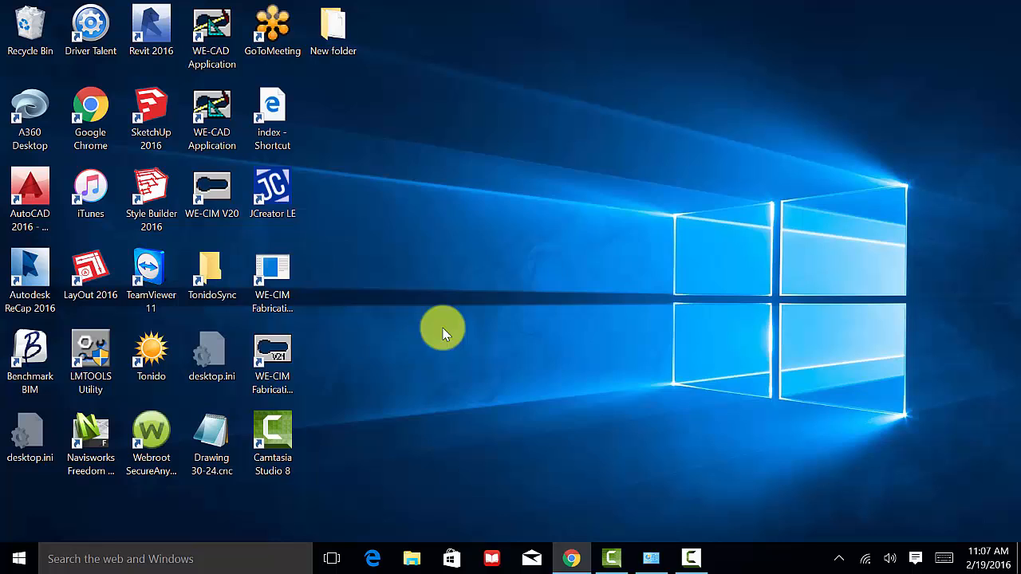
pyautogui.doubleClick(271, 279)
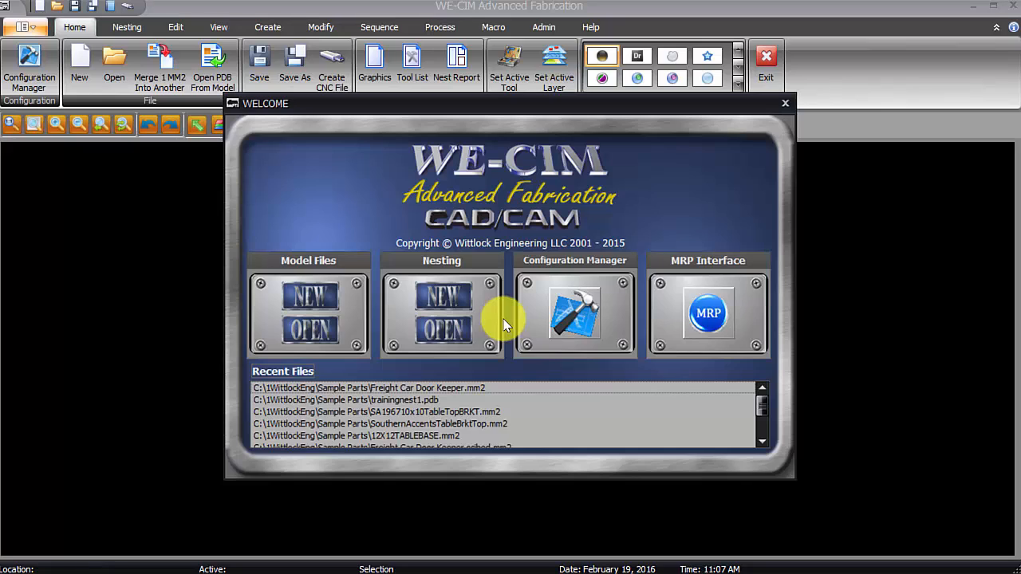
pyautogui.moveTo(495, 275)
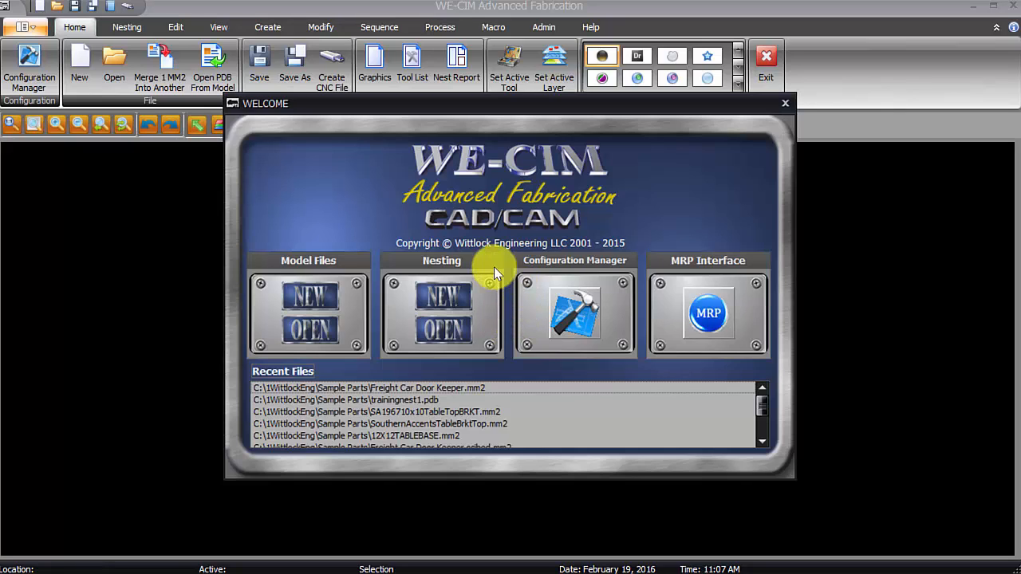
pyautogui.moveTo(491, 289)
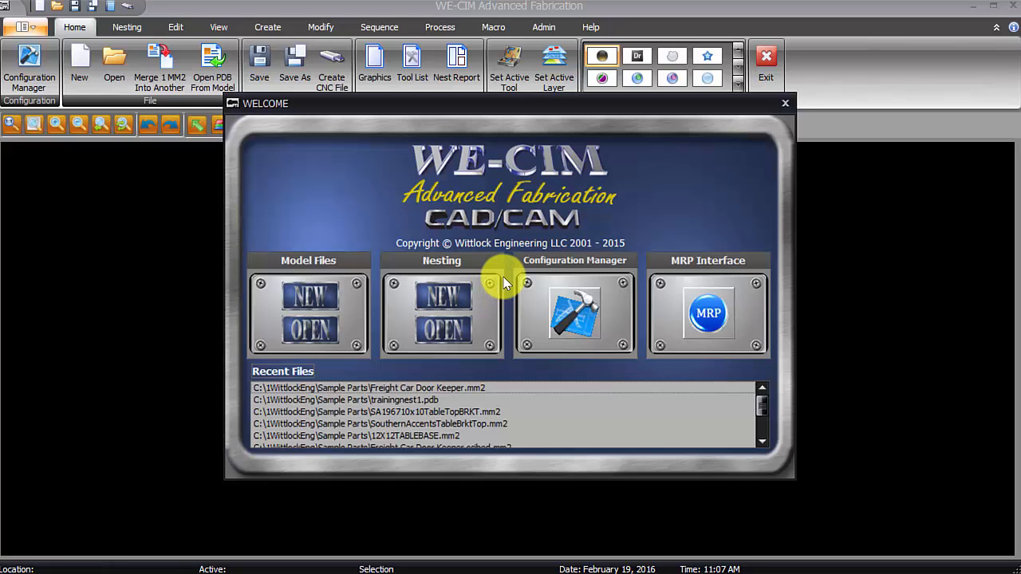
pyautogui.moveTo(504, 281)
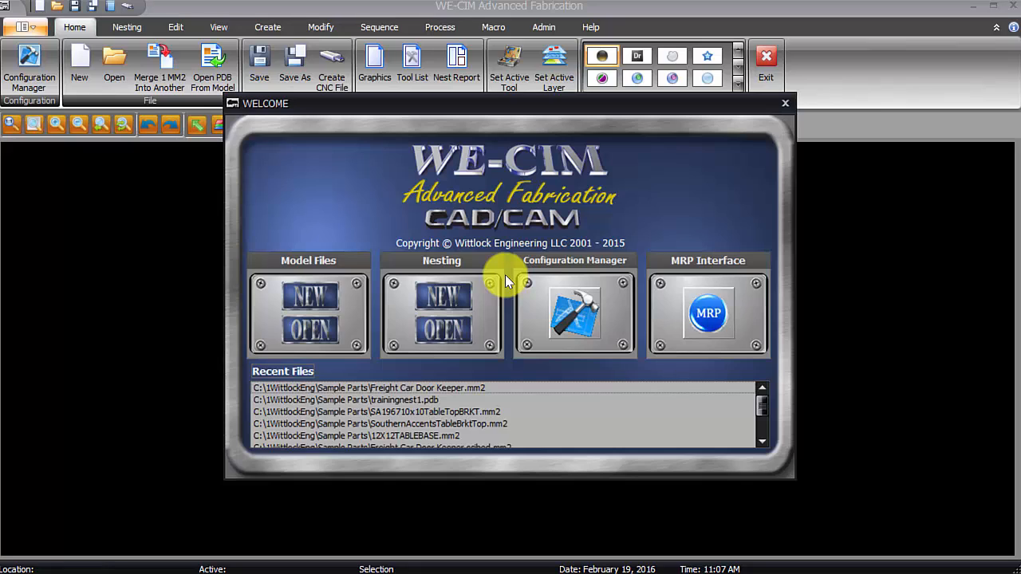
pyautogui.moveTo(609, 274)
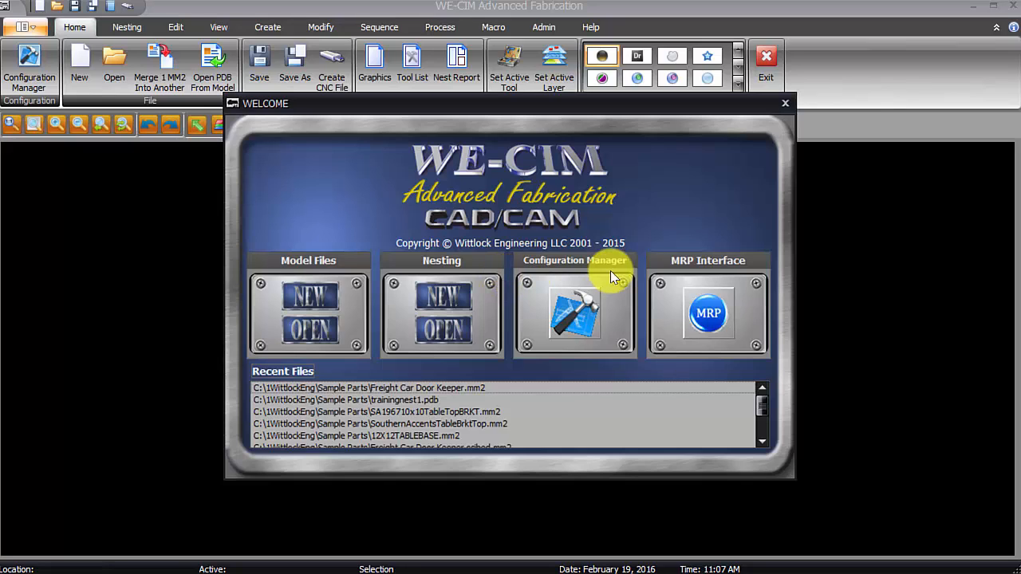
pyautogui.moveTo(405, 178)
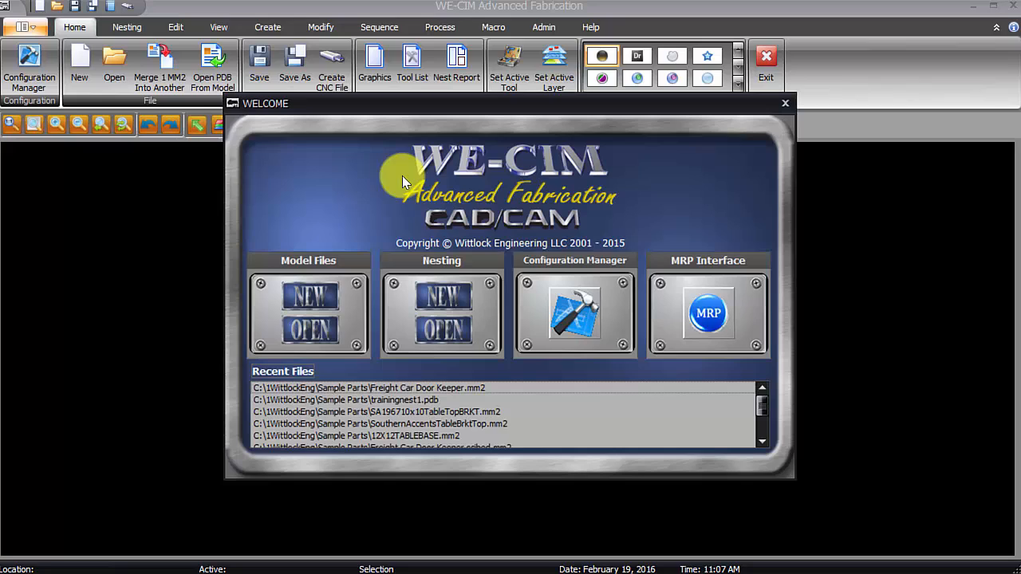
pyautogui.moveTo(481, 295)
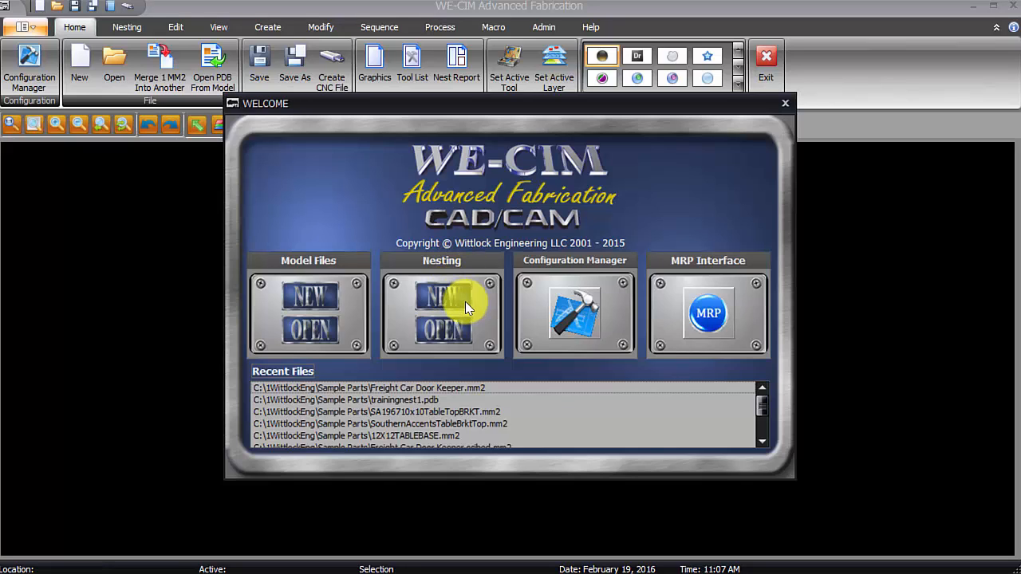
pyautogui.moveTo(302, 198)
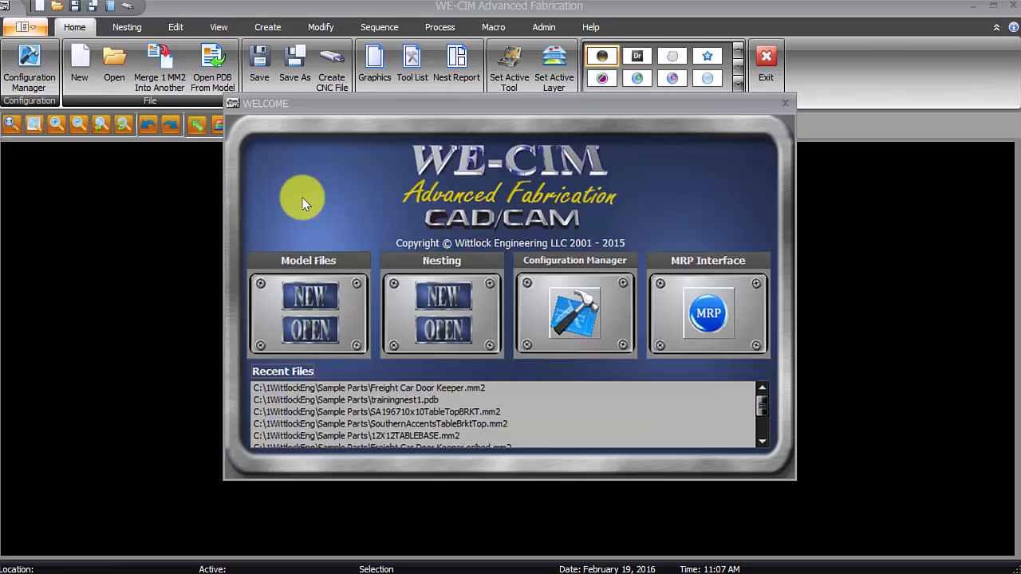
# - Create a new nesting job named trainingnest2.pdb and open it for setup
pyautogui.click(293, 64)
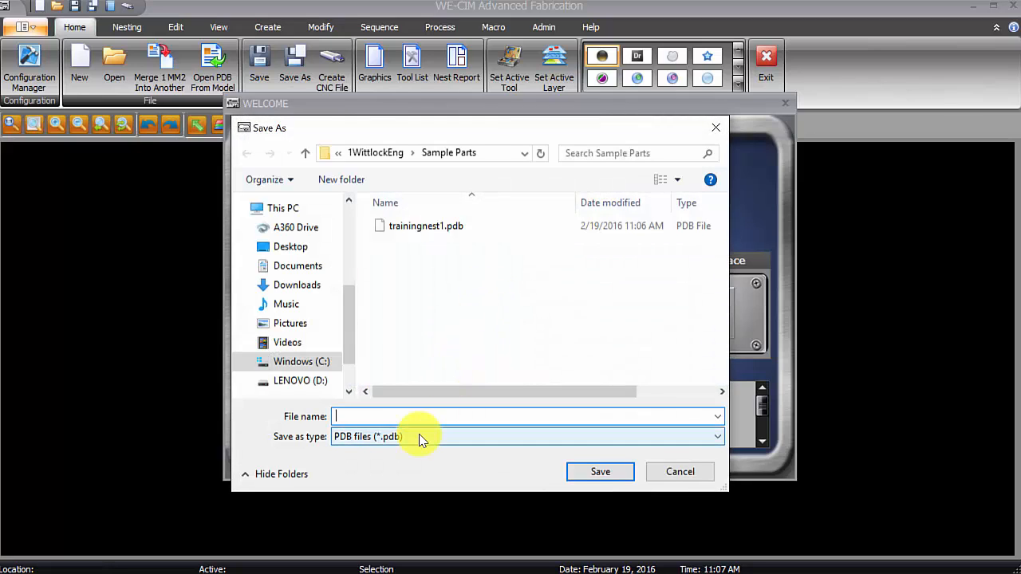
pyautogui.write('train')
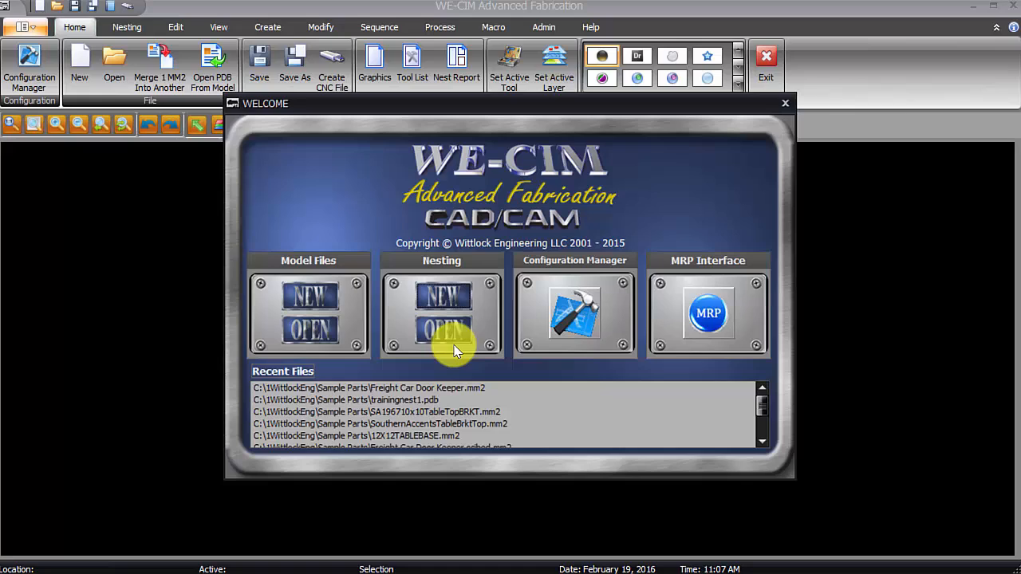
pyautogui.click(442, 330)
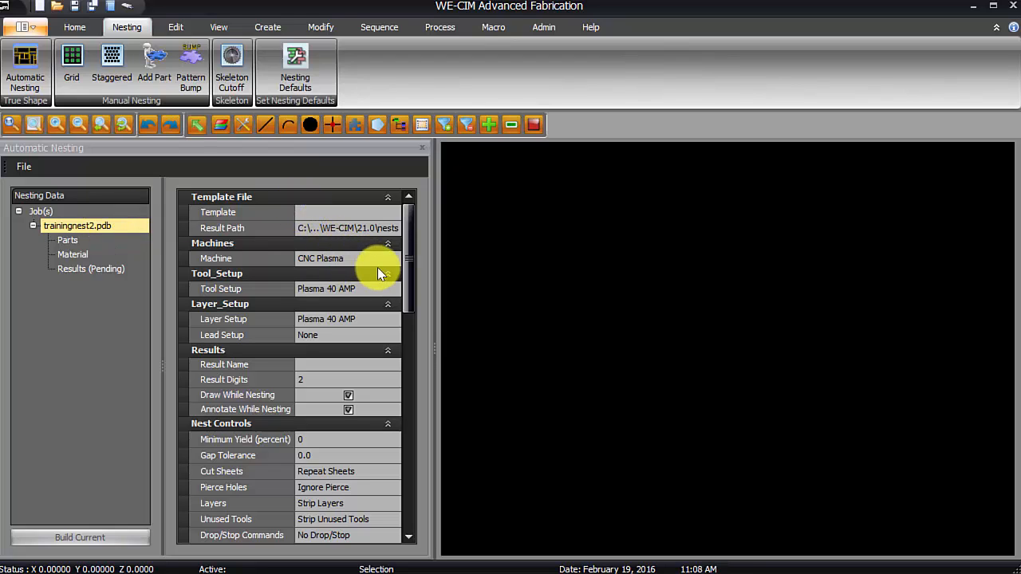
pyautogui.moveTo(357, 325)
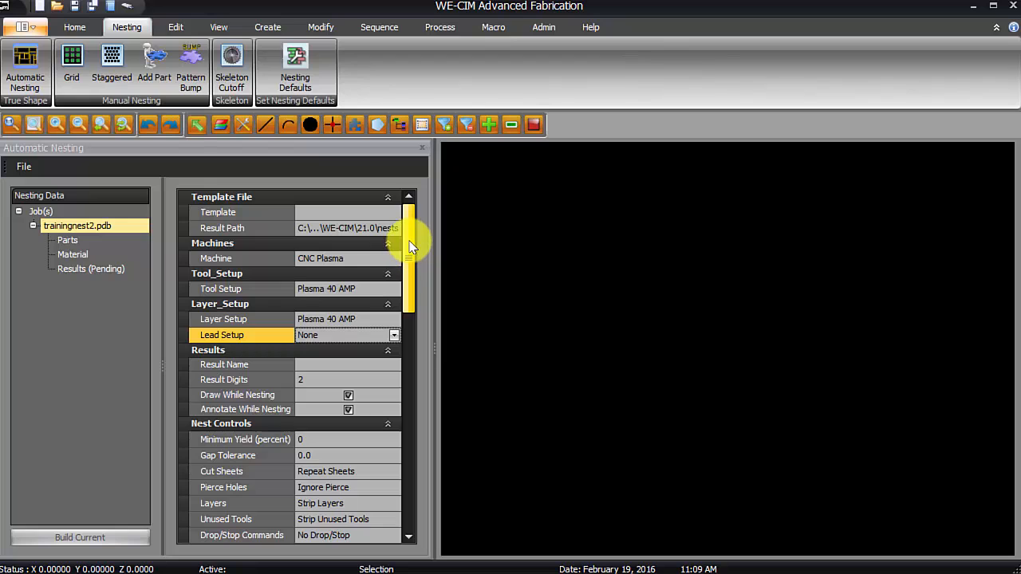
# - Review the Automatic Nesting properties and show the job's empty part list
pyautogui.scroll(-3)
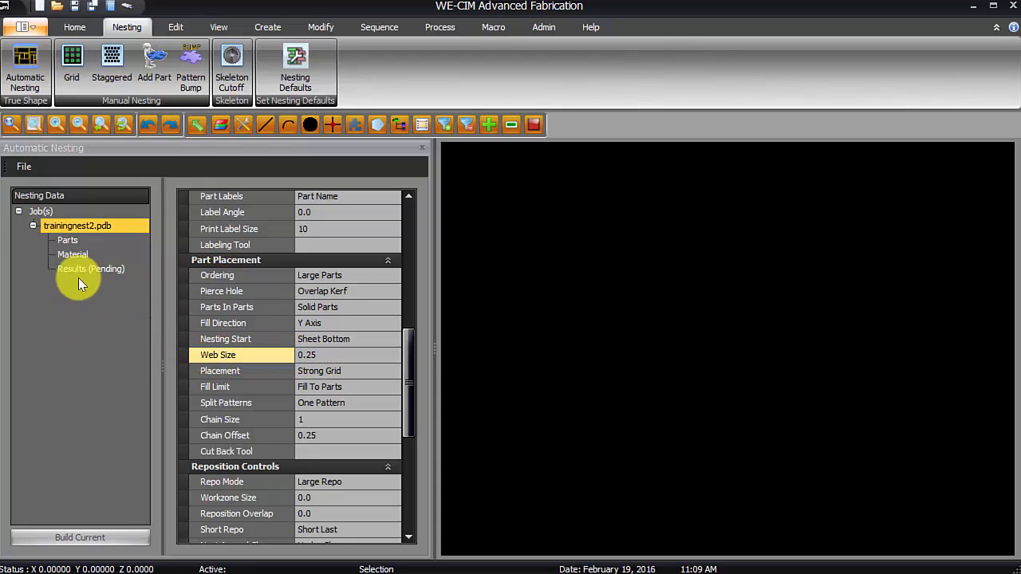
pyautogui.click(67, 239)
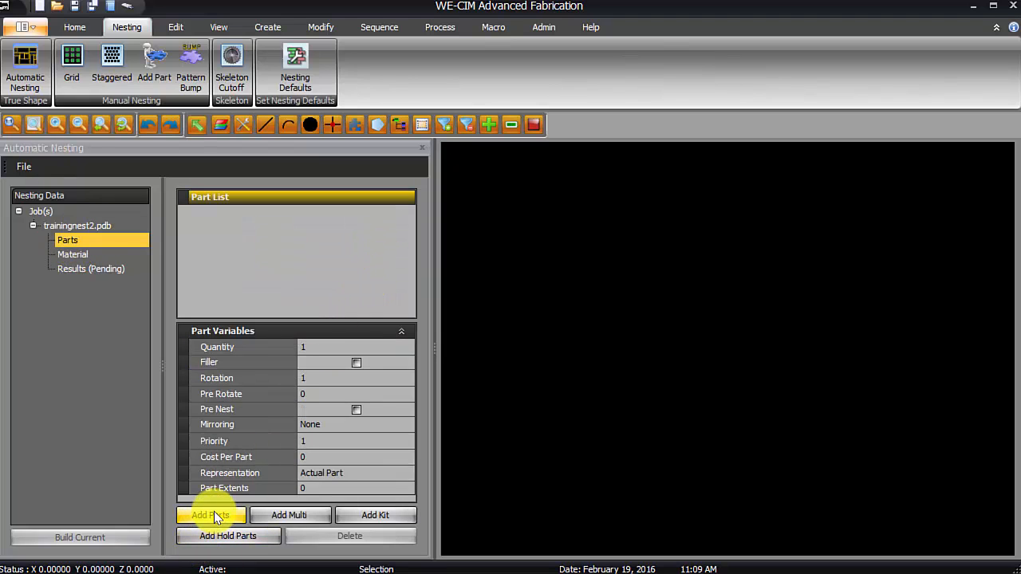
# - Add Freight Car Door Keeper.mm2 to the part list with quantity 10
pyautogui.click(211, 513)
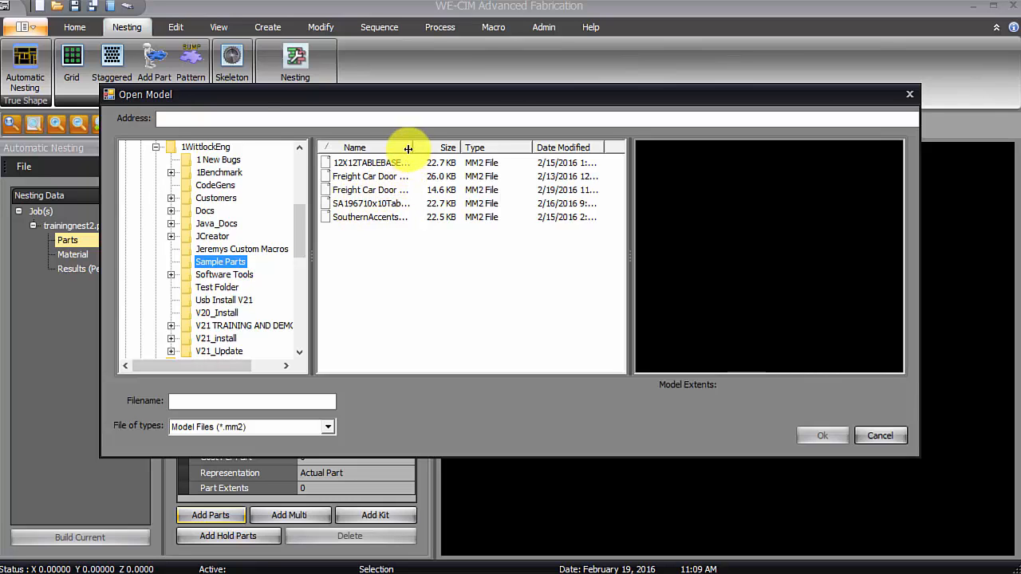
pyautogui.click(370, 190)
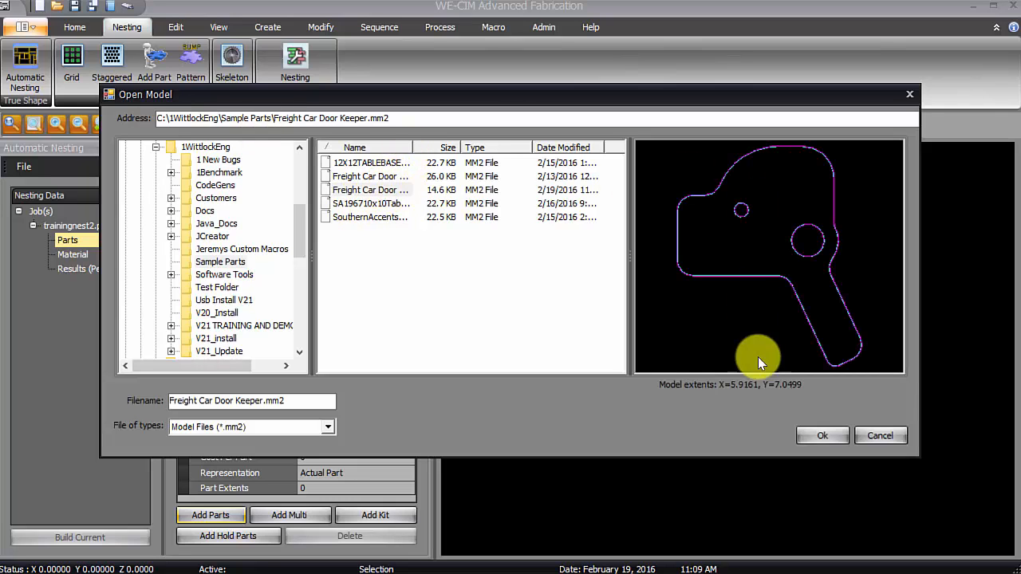
pyautogui.click(821, 435)
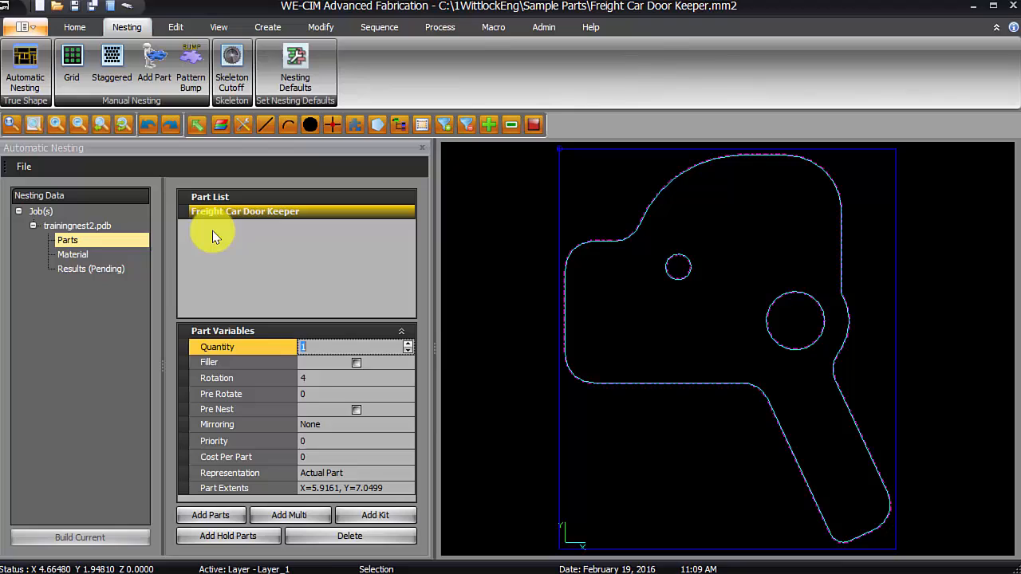
pyautogui.write('10')
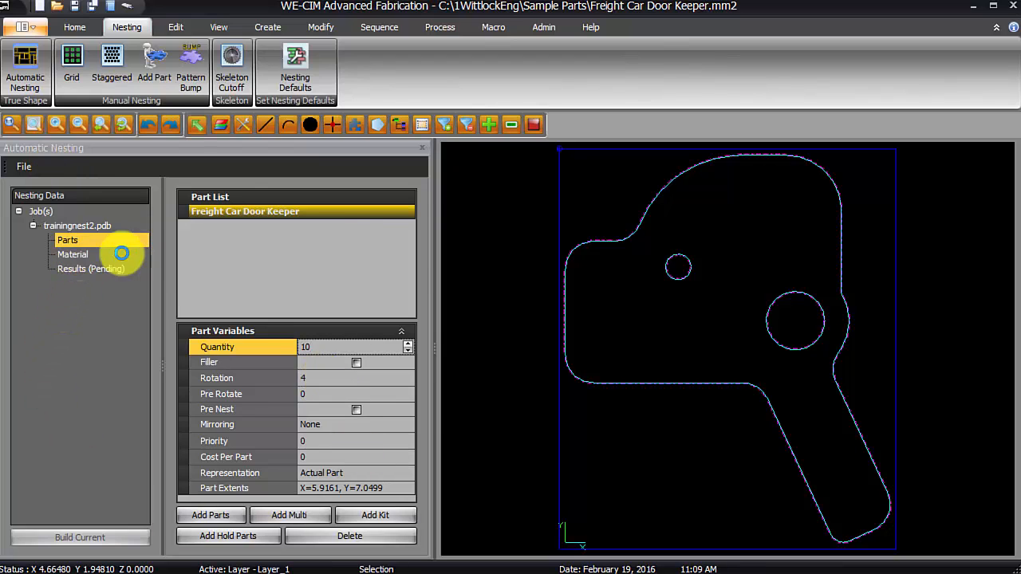
# - Add the 0.100 X 120 X 60 12 GAGE CRS sheet to the process order
pyautogui.click(74, 254)
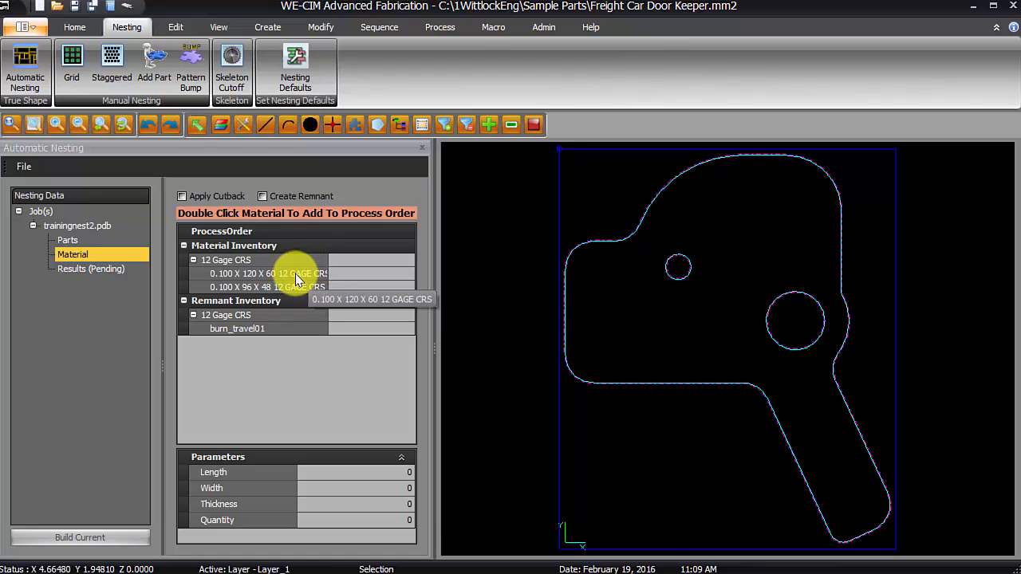
pyautogui.doubleClick(268, 273)
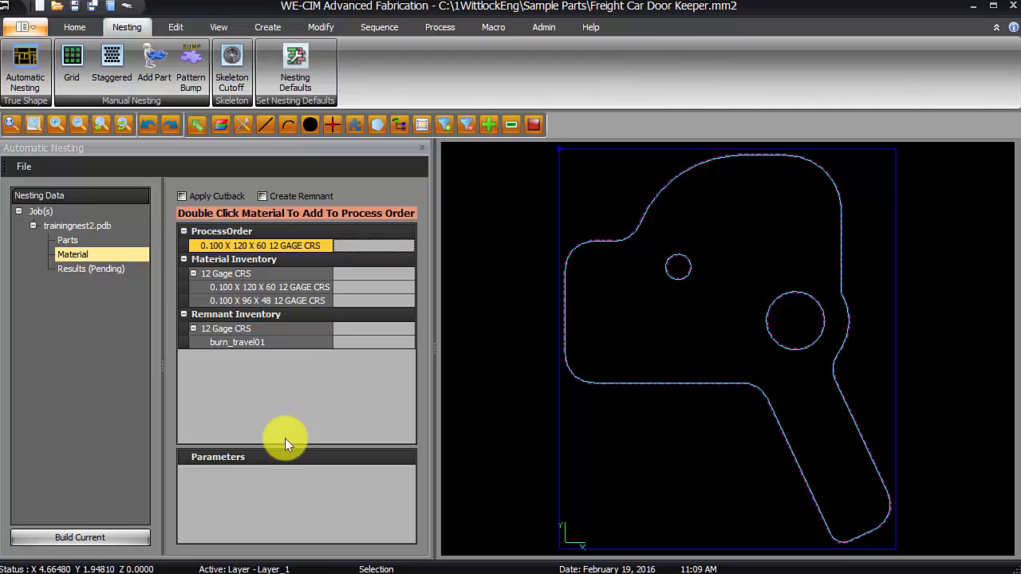
pyautogui.click(74, 254)
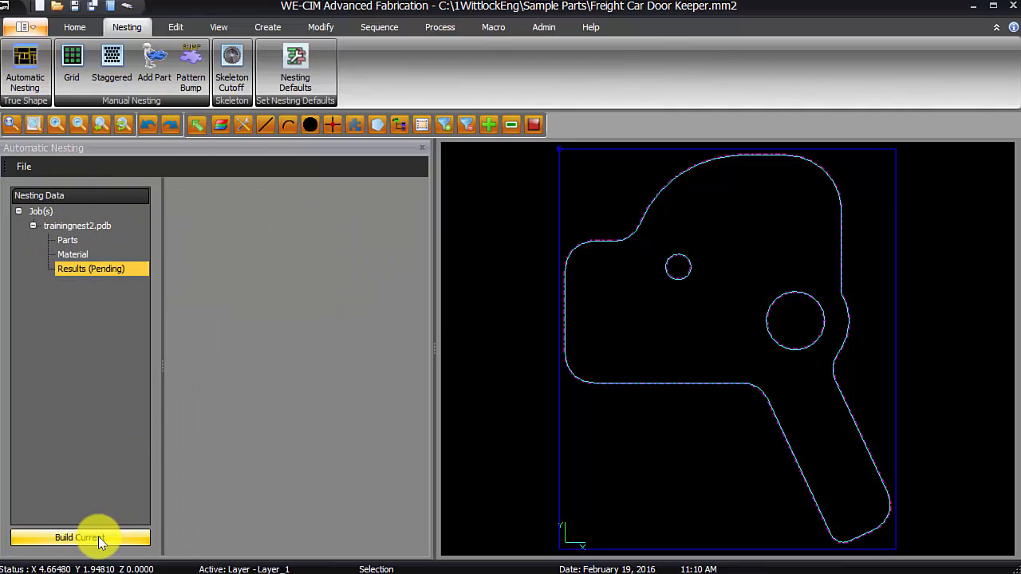
# - Confirm the Door Keeper quantity of 10, then return to the 120 x 60 sheet parameters
pyautogui.click(67, 239)
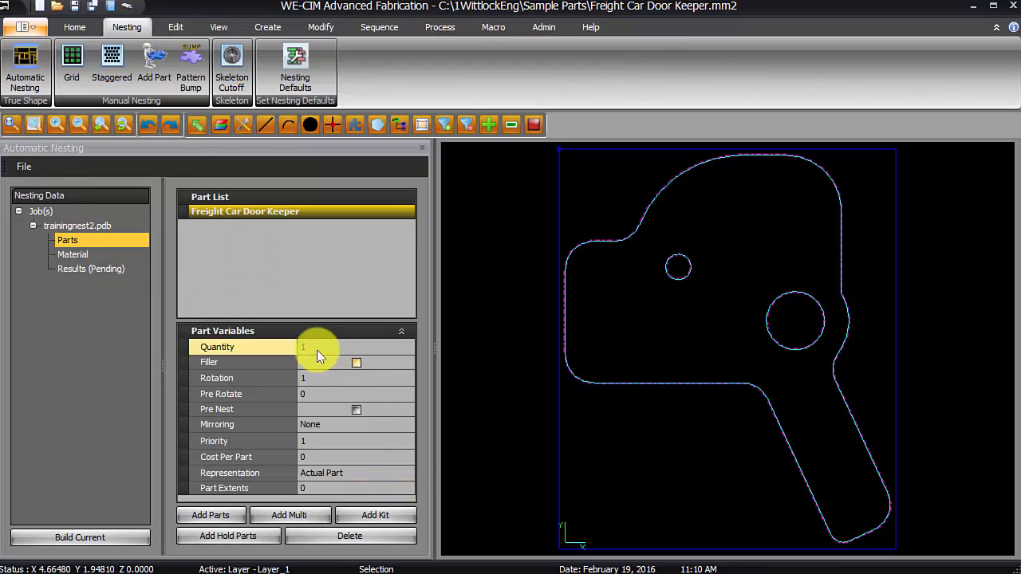
pyautogui.write('10')
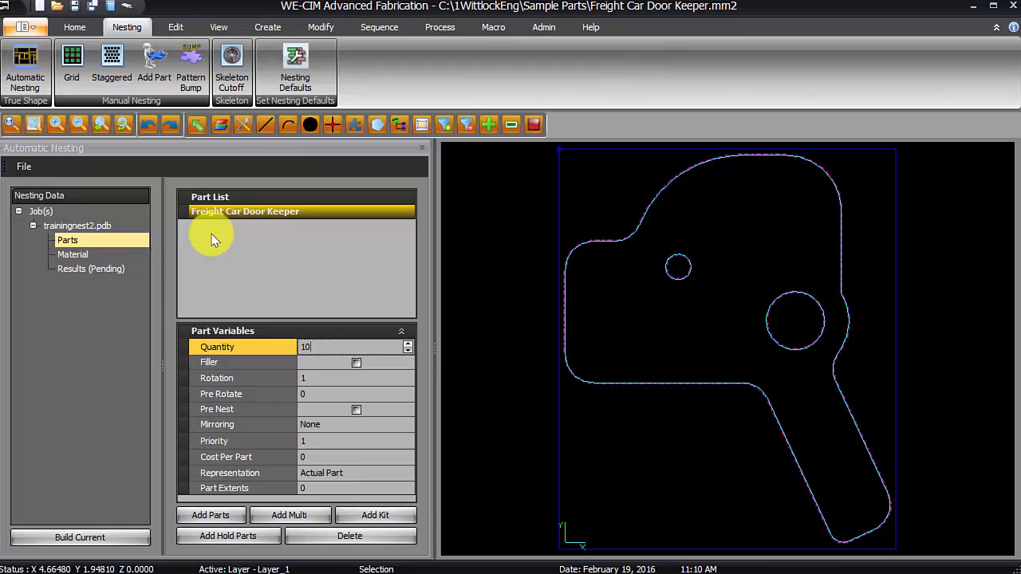
pyautogui.click(351, 392)
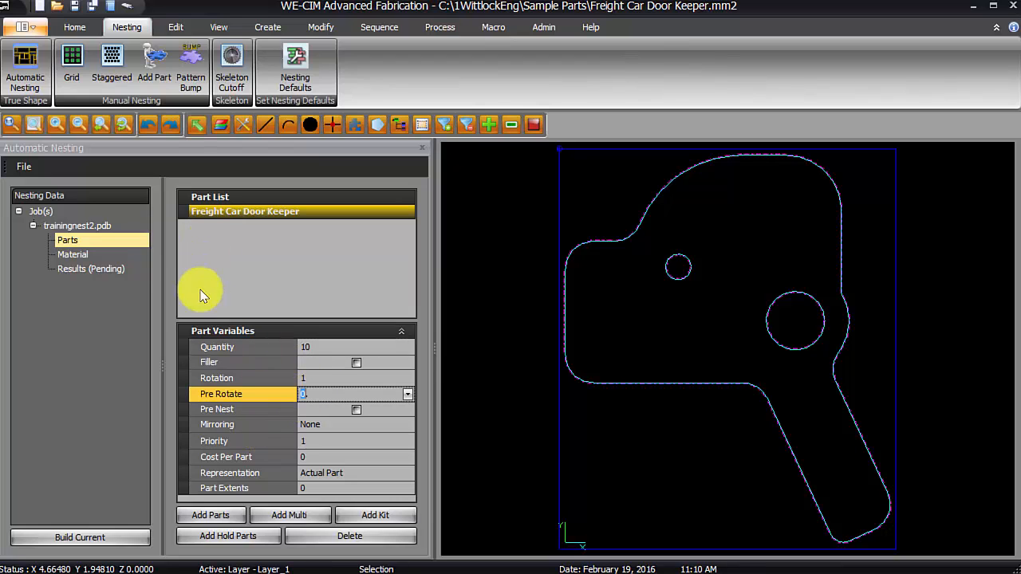
pyautogui.click(73, 253)
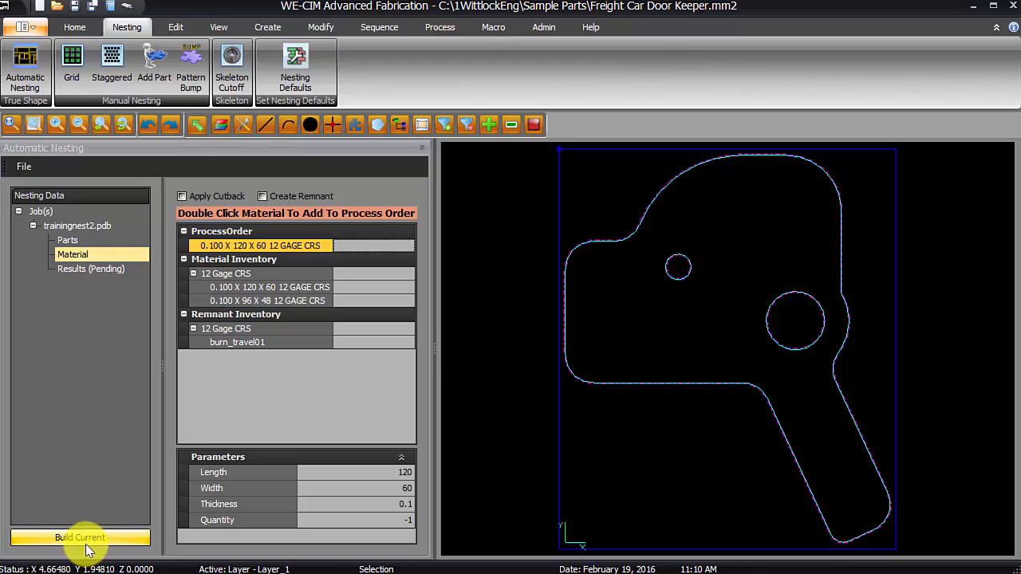
# - Build the current nest, giving 7200 area on sheet 1 of 1 with no failed parts
pyautogui.click(80, 536)
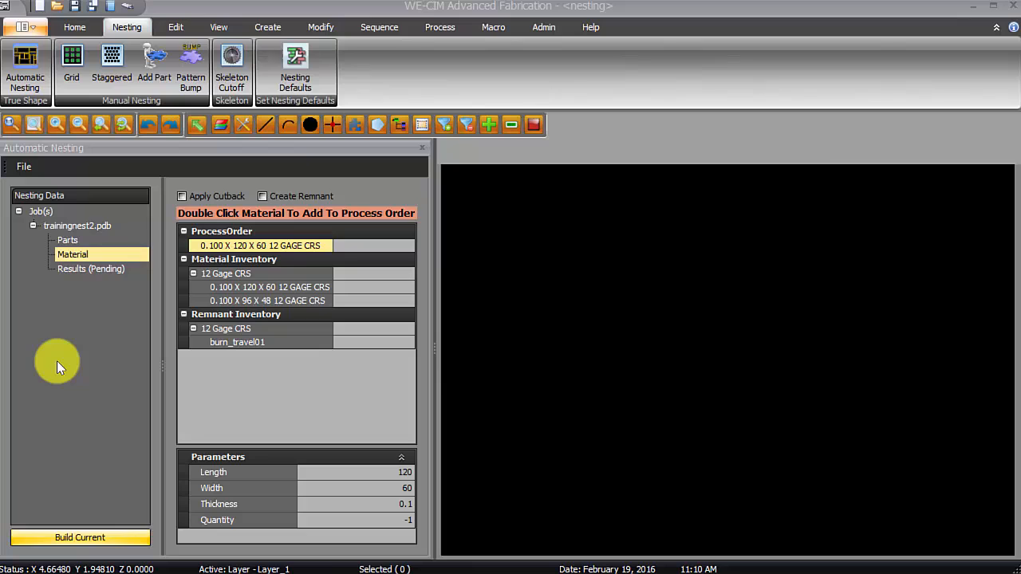
pyautogui.click(80, 536)
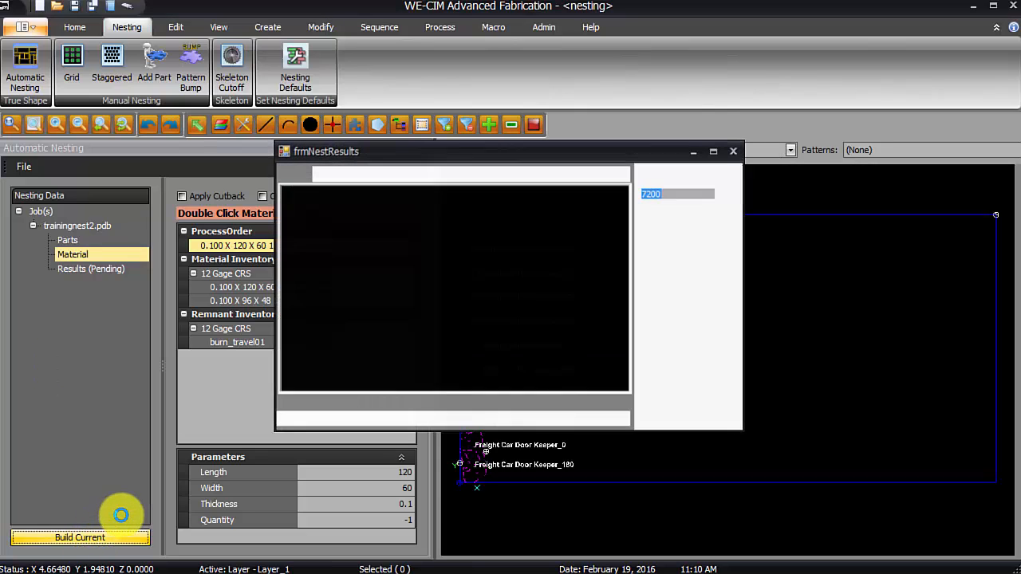
pyautogui.click(80, 536)
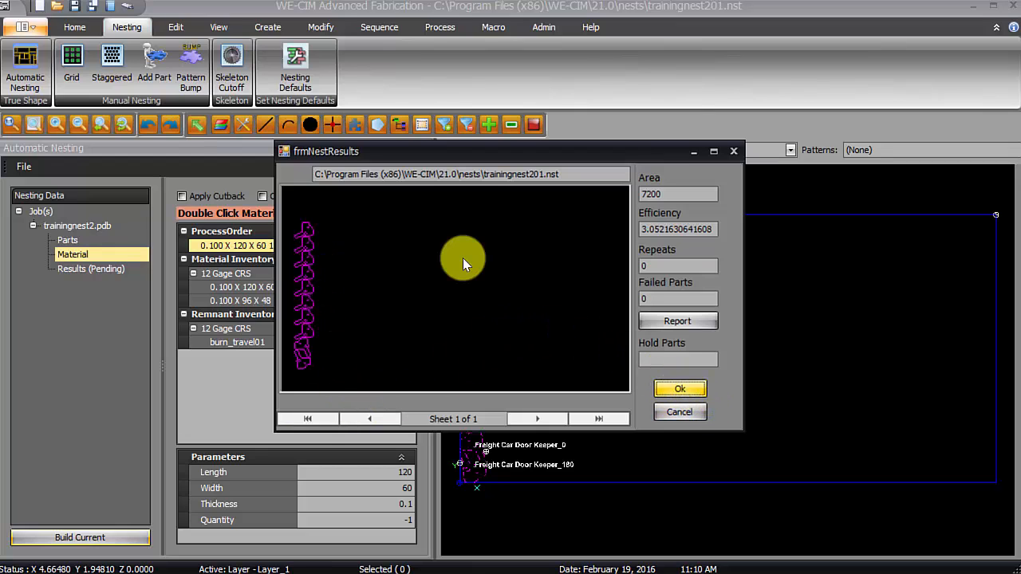
# - Zoom in on the nested Freight Car Door Keeper parts to inspect their shapes
pyautogui.click(680, 389)
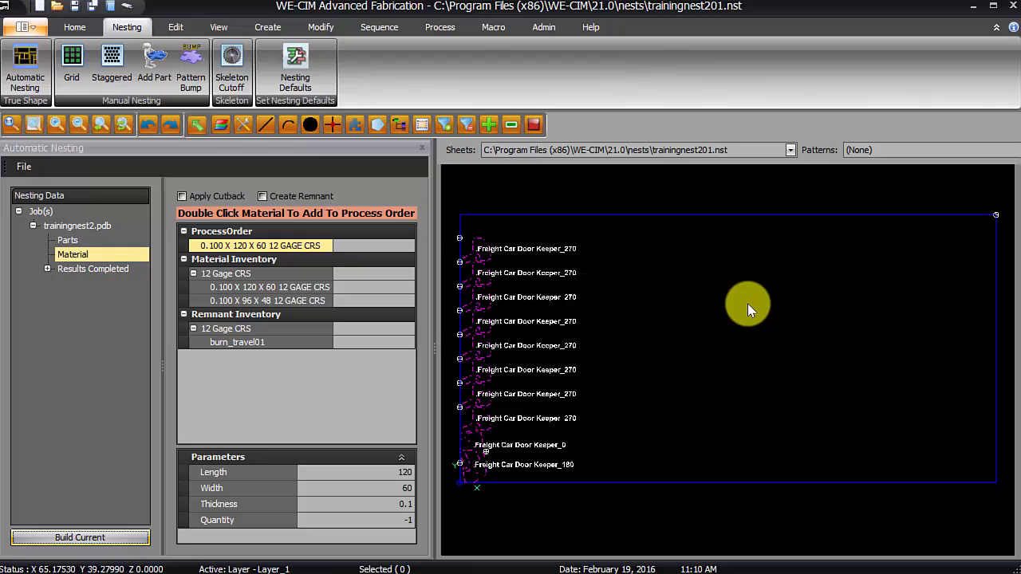
pyautogui.moveTo(498, 263)
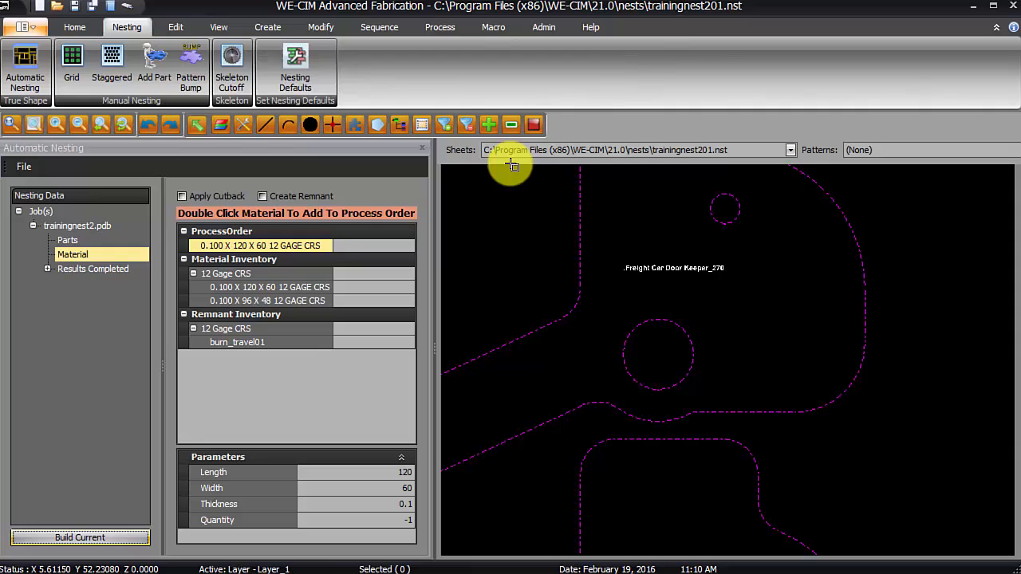
pyautogui.moveTo(604, 488)
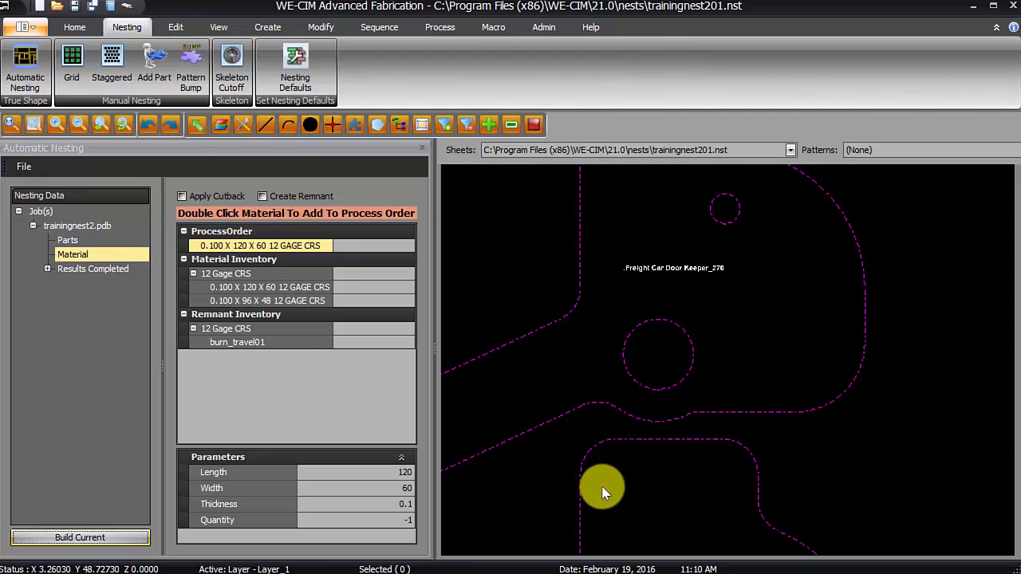
pyautogui.moveTo(726, 198)
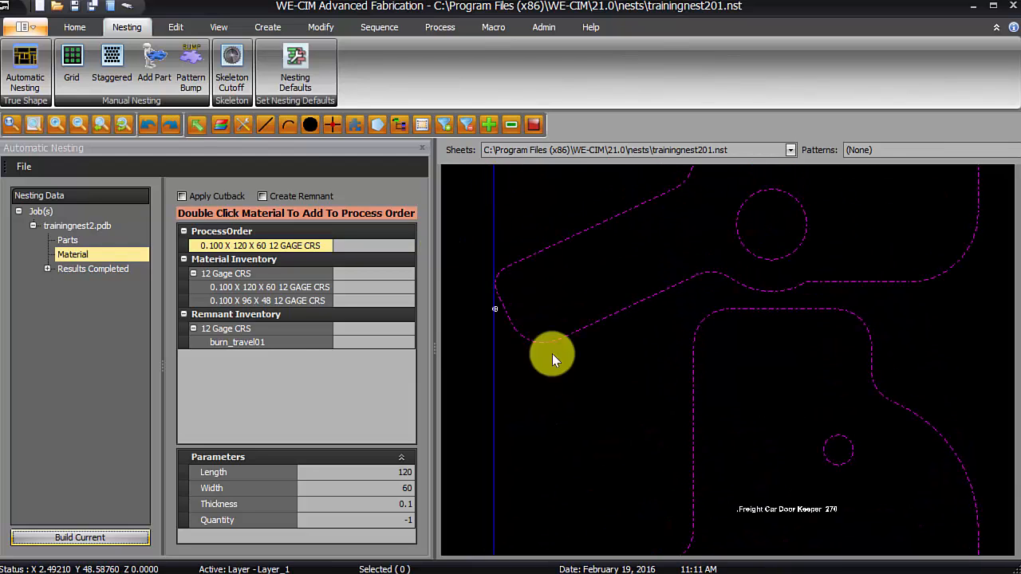
# - Add 12X12TABLEBASE.mm2 from Sample Parts to the part list with quantity 8
pyautogui.click(67, 239)
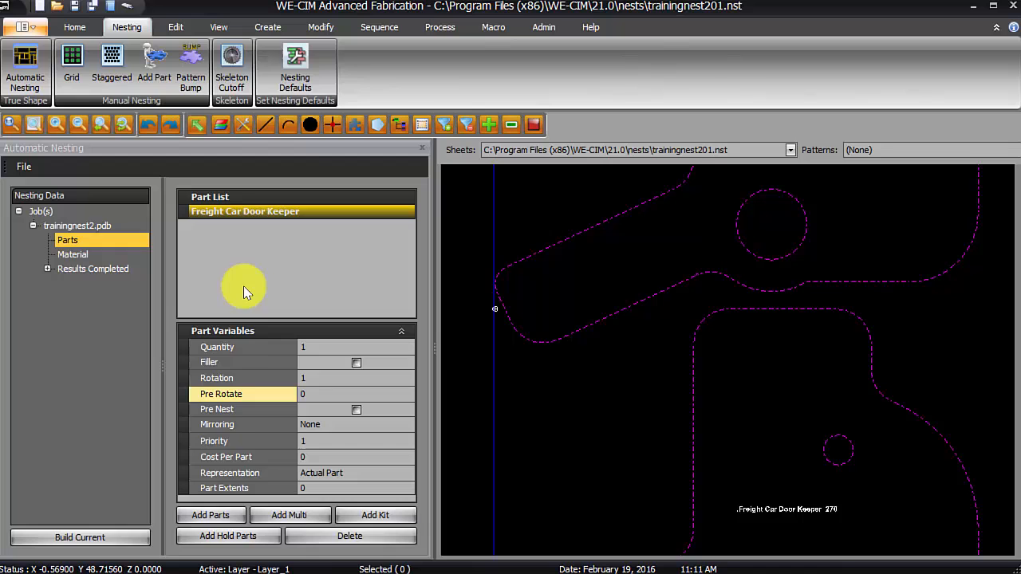
pyautogui.click(211, 514)
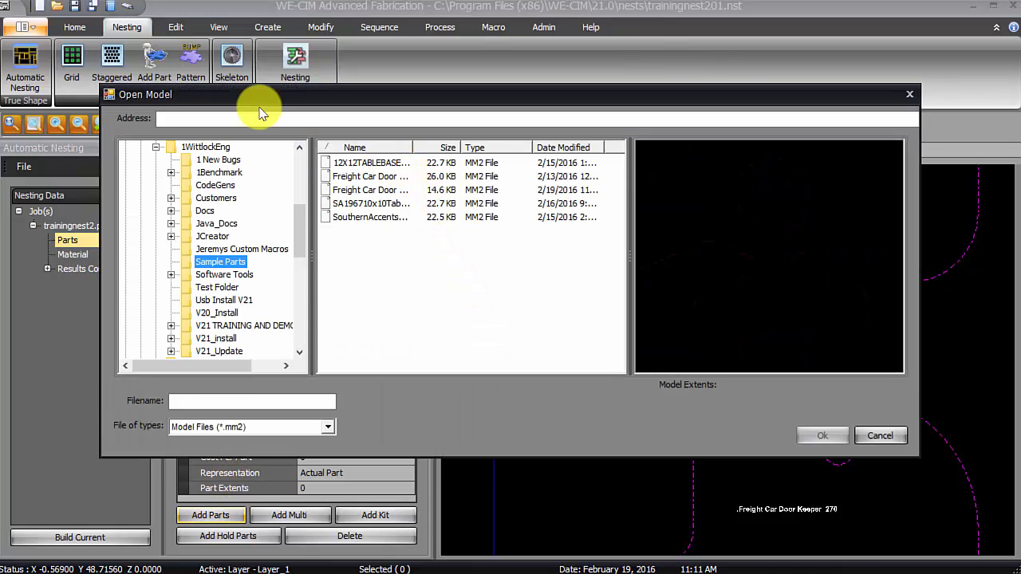
pyautogui.click(370, 163)
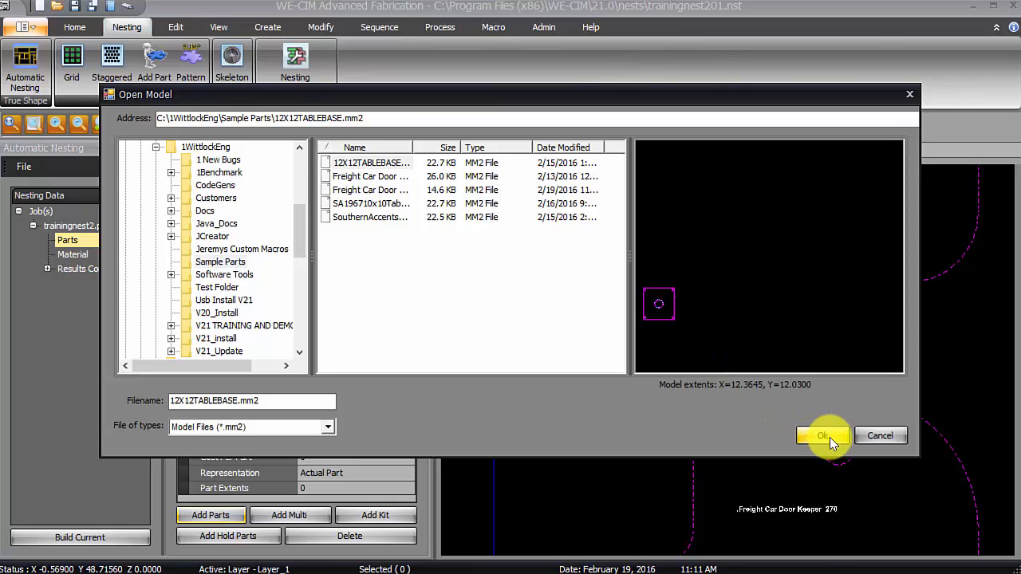
pyautogui.click(823, 436)
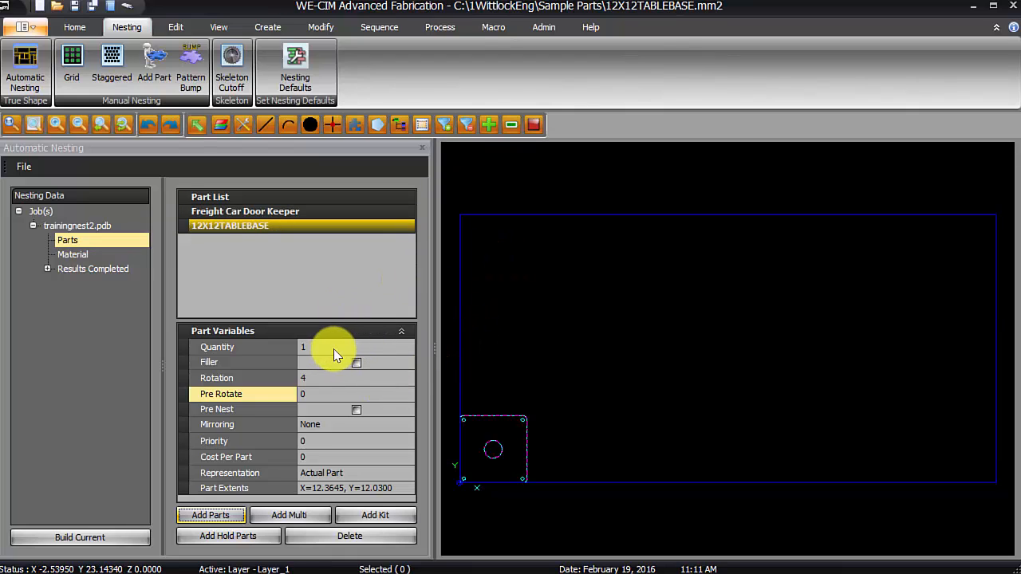
pyautogui.click(351, 346)
pyautogui.write('8')
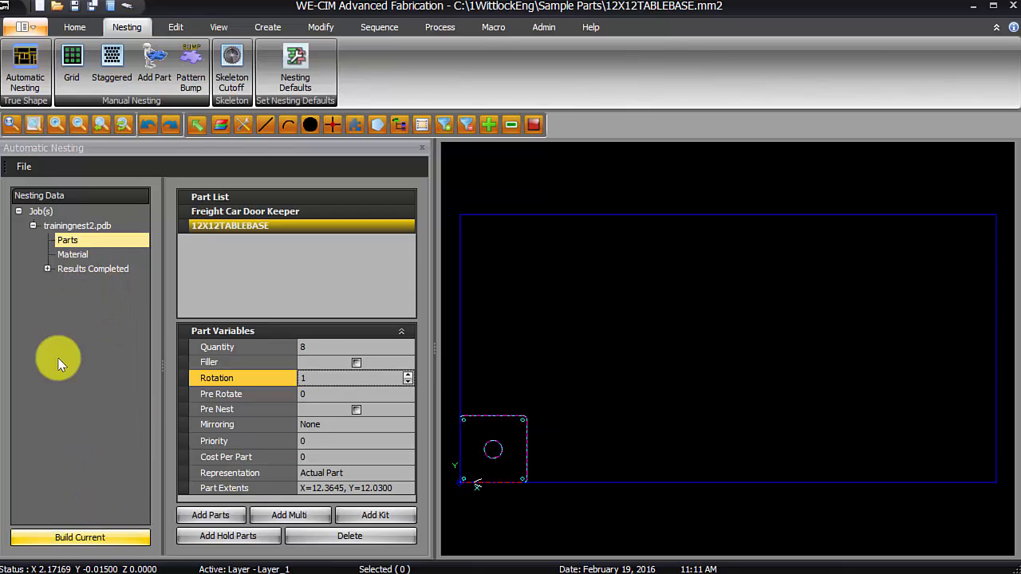
# - Rebuild the nest with both parts and accept trainingnest201 as a completed result
pyautogui.click(80, 536)
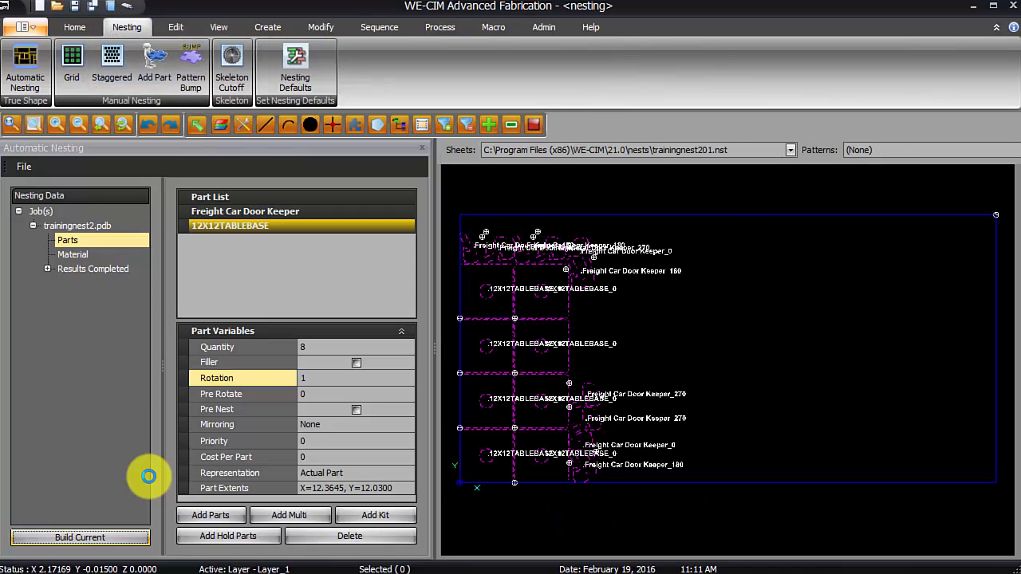
pyautogui.click(79, 537)
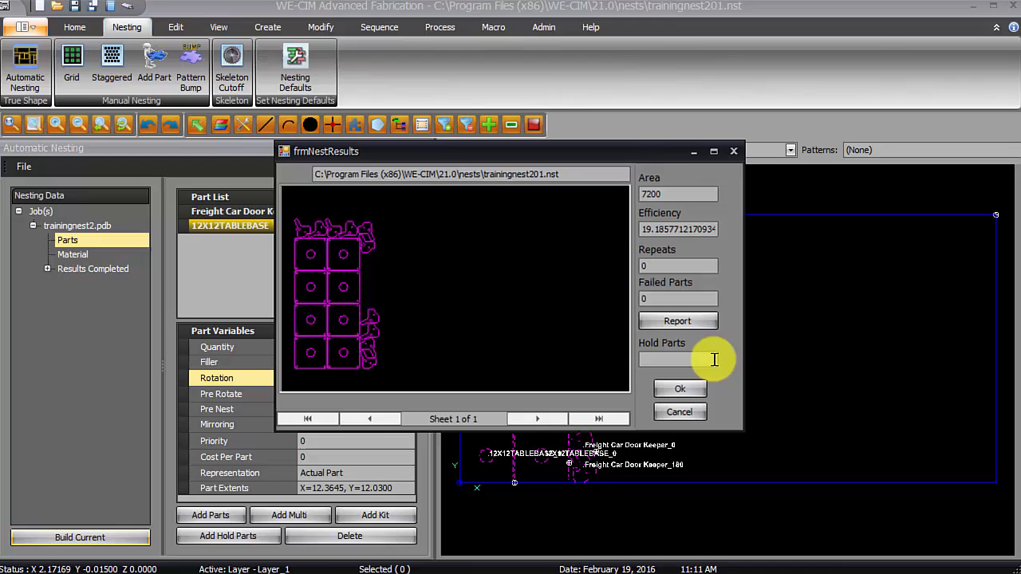
pyautogui.click(679, 389)
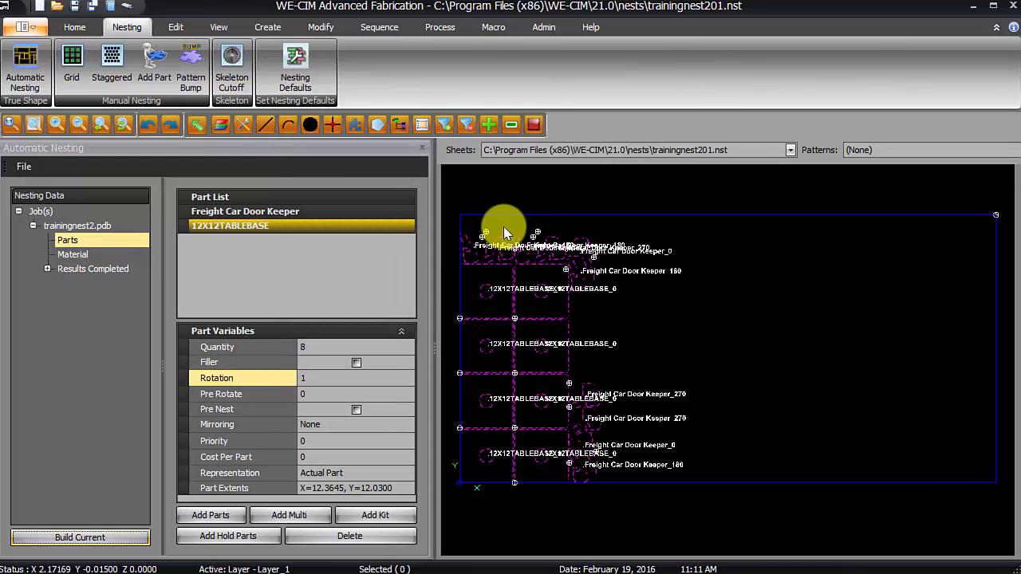
pyautogui.rightClick(526, 268)
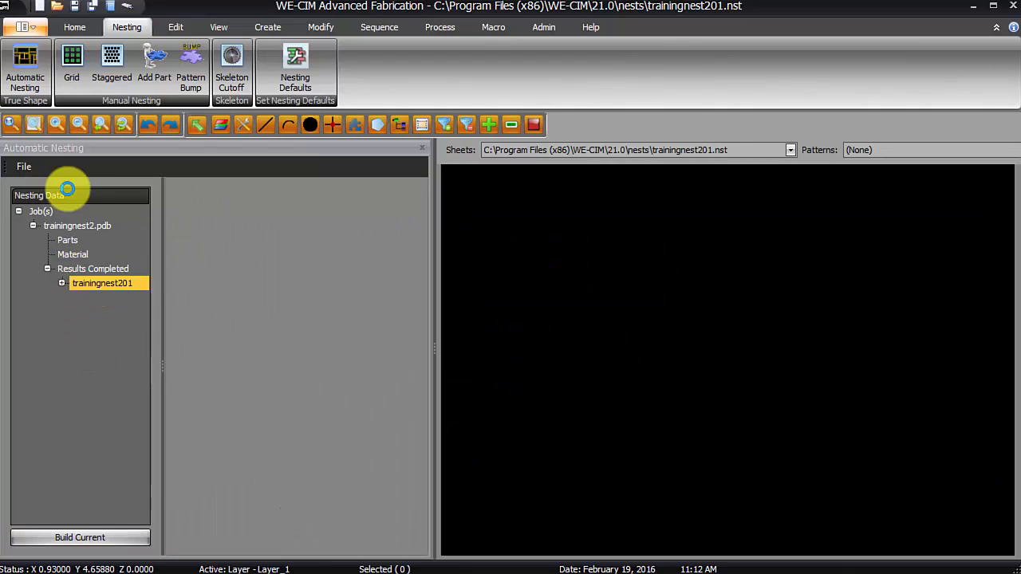
# - Generate CNC code for trainingnest201 with the default Grid Mode settings
pyautogui.click(103, 284)
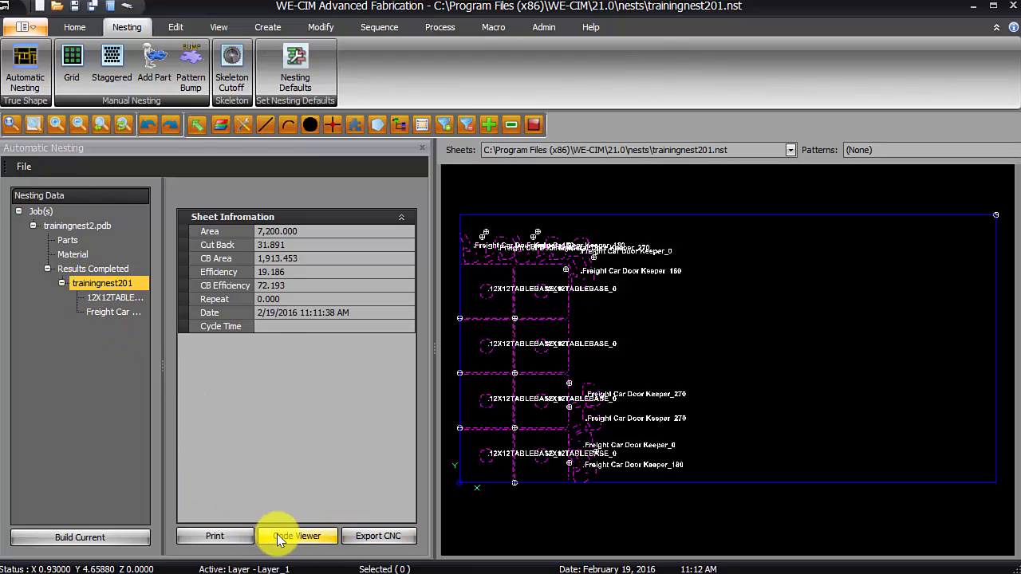
pyautogui.click(297, 536)
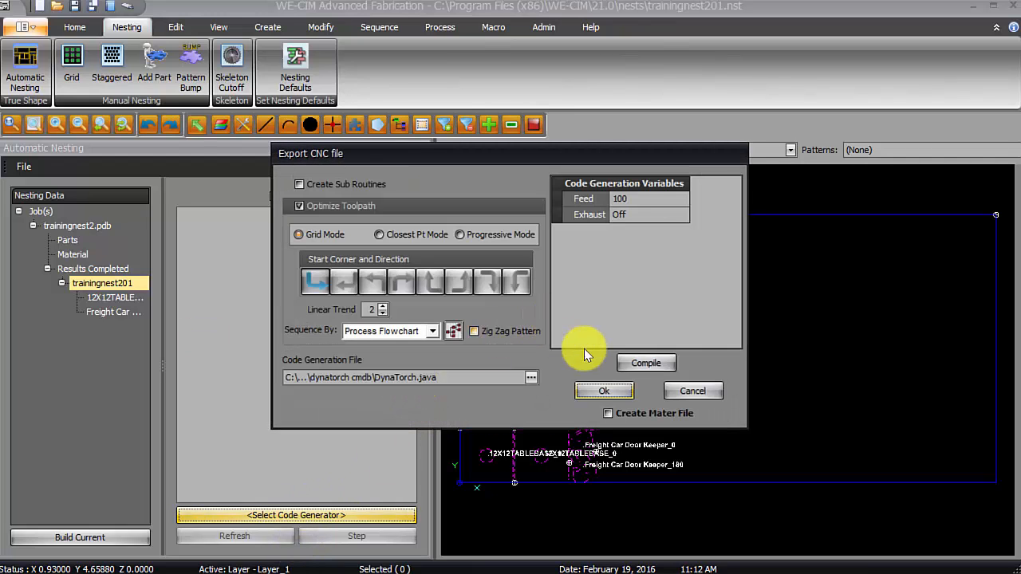
pyautogui.moveTo(335, 508)
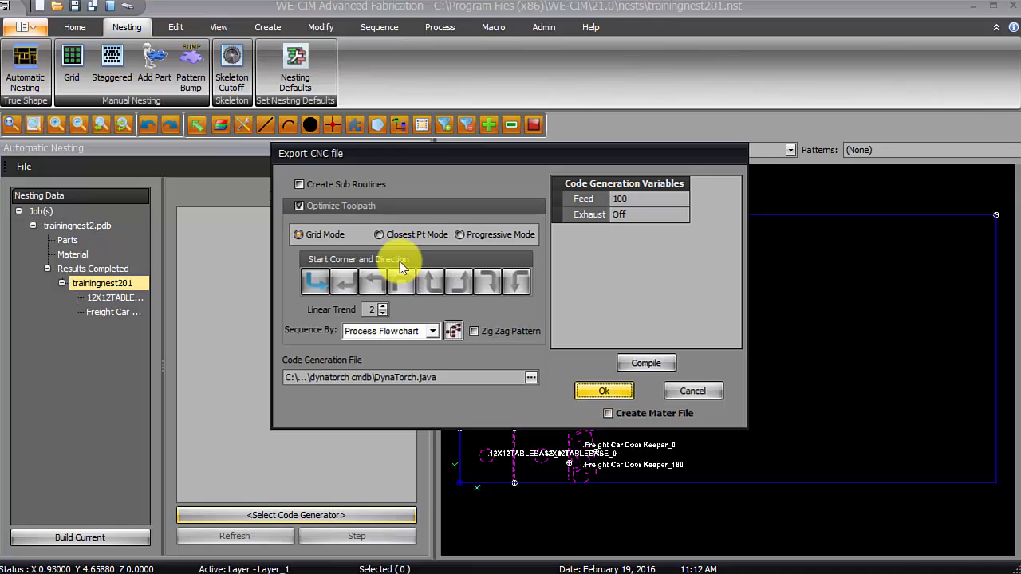
pyautogui.click(603, 391)
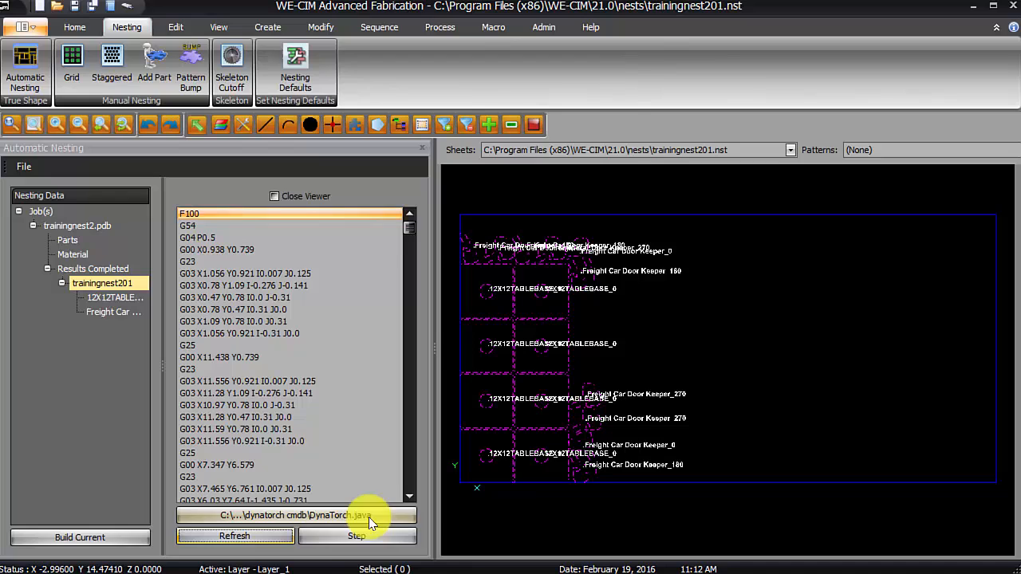
# - Step through the generated cutting sequence of the nest's toolpath
pyautogui.click(357, 536)
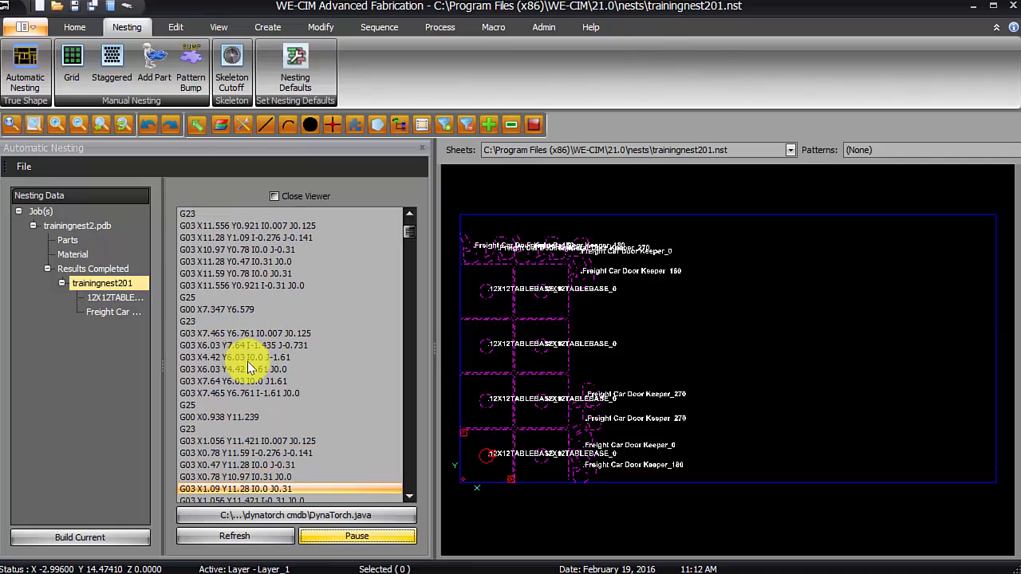
pyautogui.scroll(-3)
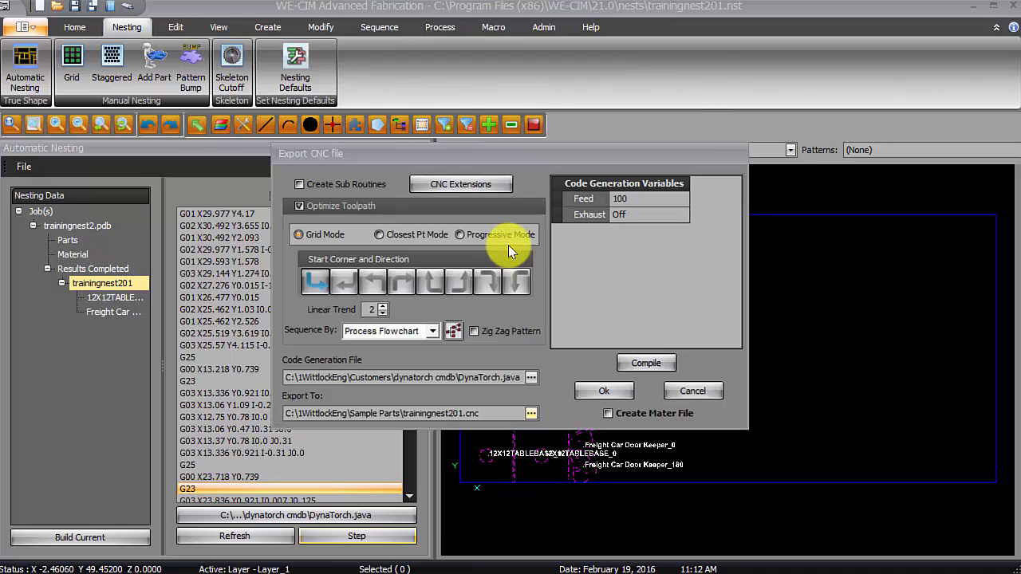
# - Save the CNC code as trainingnest201.cnc in Sample Parts and confirm the completion message
pyautogui.click(531, 414)
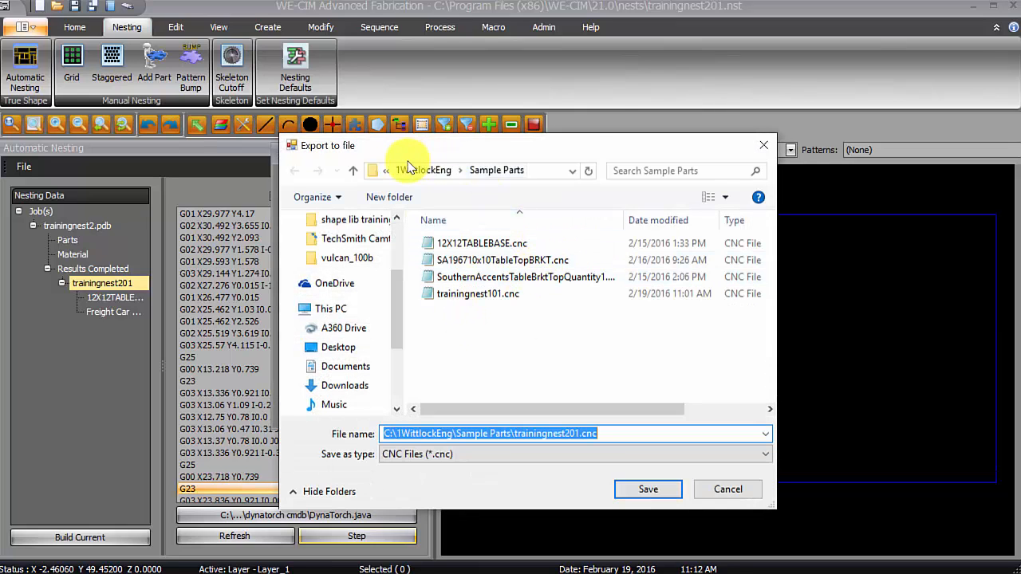
pyautogui.moveTo(619, 412)
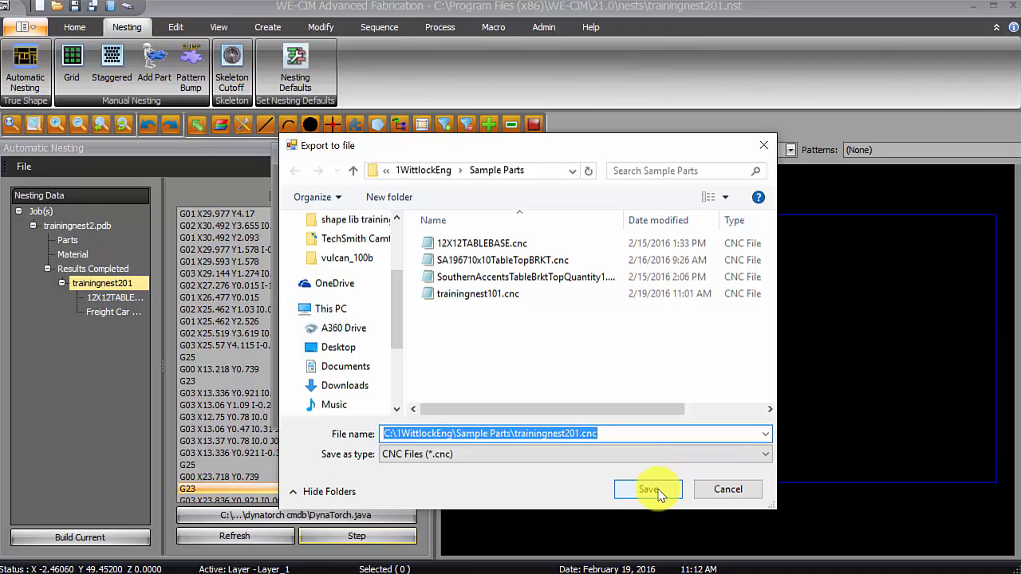
pyautogui.click(647, 488)
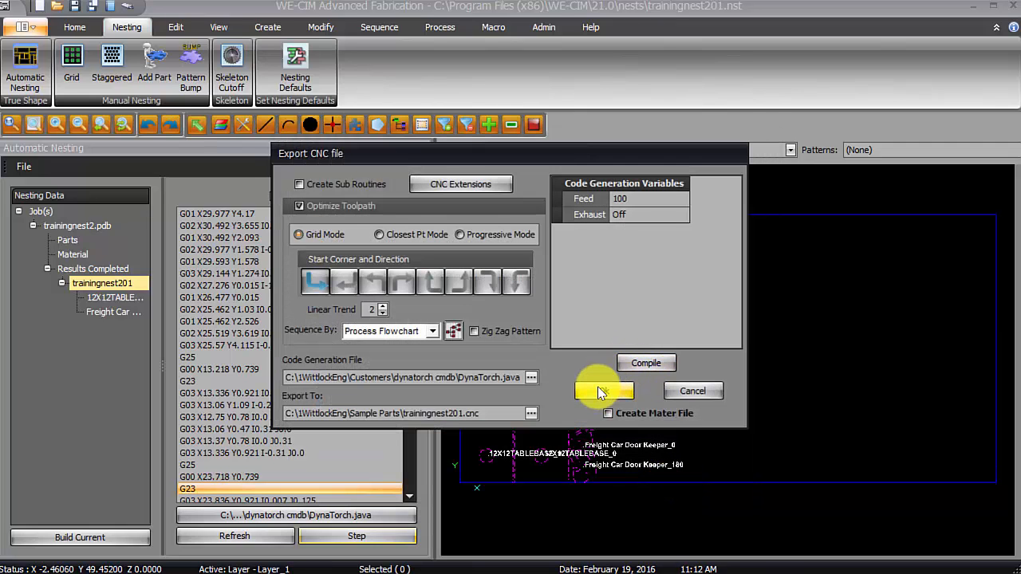
pyautogui.click(604, 391)
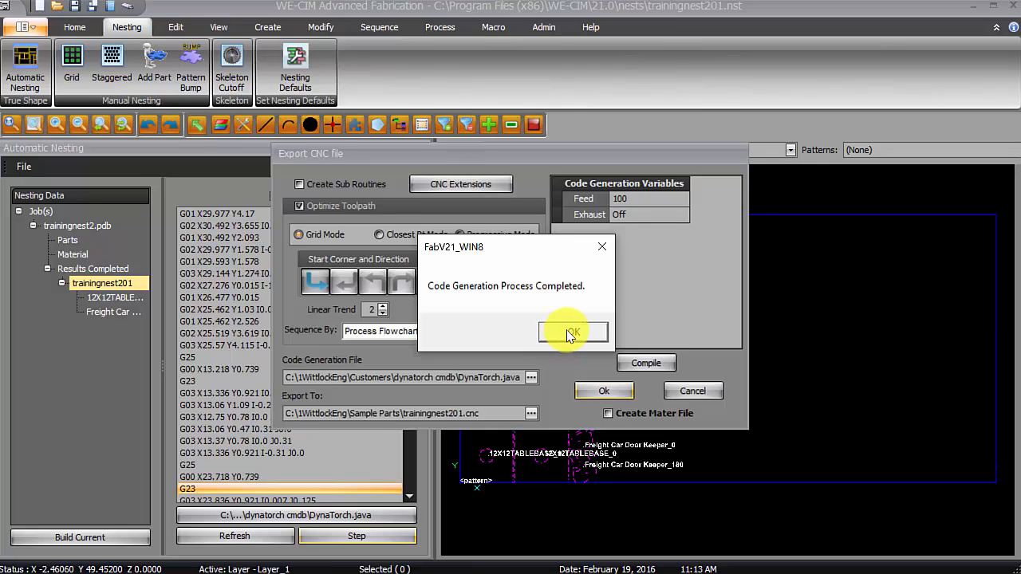
pyautogui.click(571, 332)
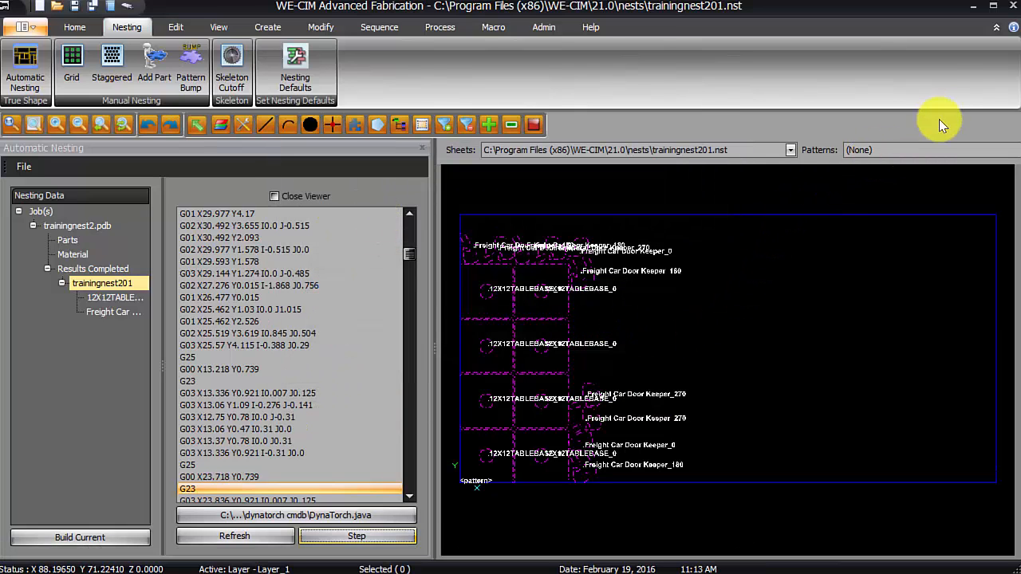
pyautogui.moveTo(367, 274)
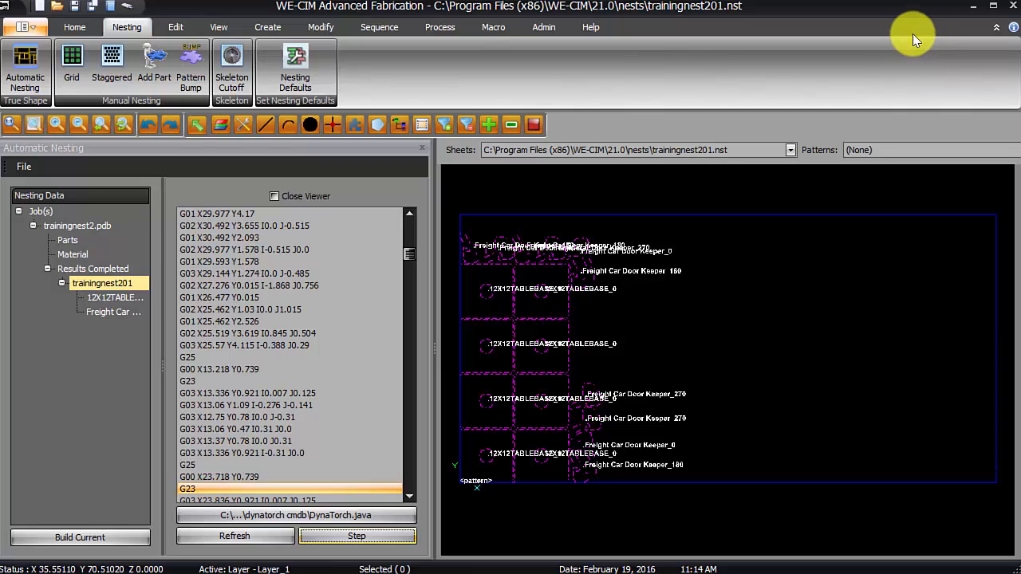
pyautogui.moveTo(973, 76)
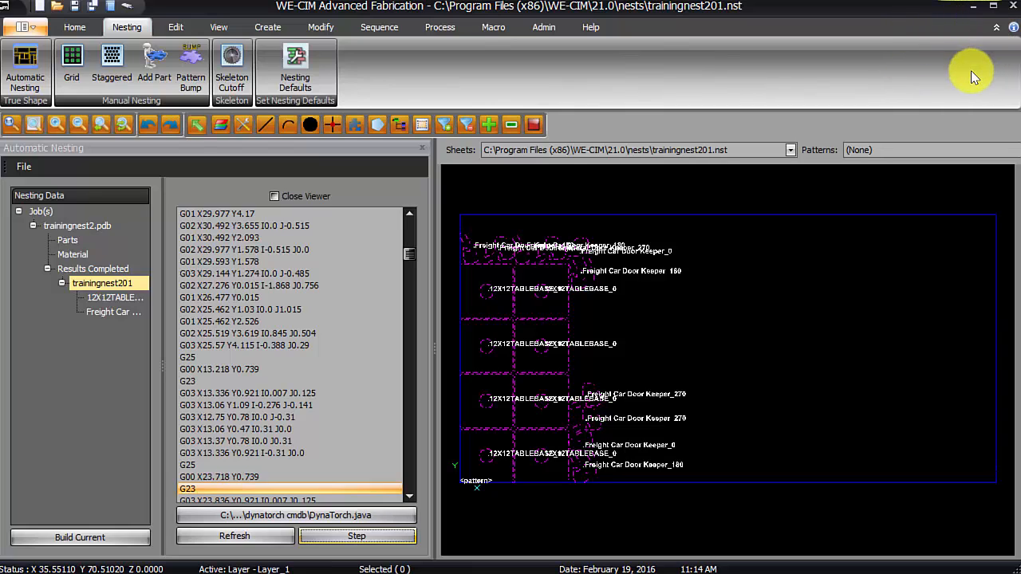
pyautogui.moveTo(945, 45)
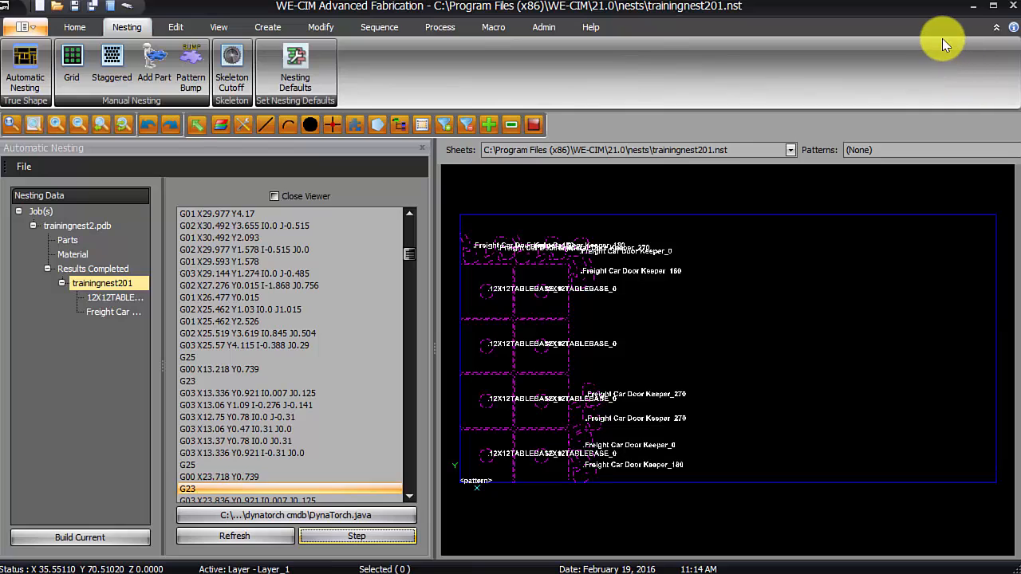
pyautogui.moveTo(963, 94)
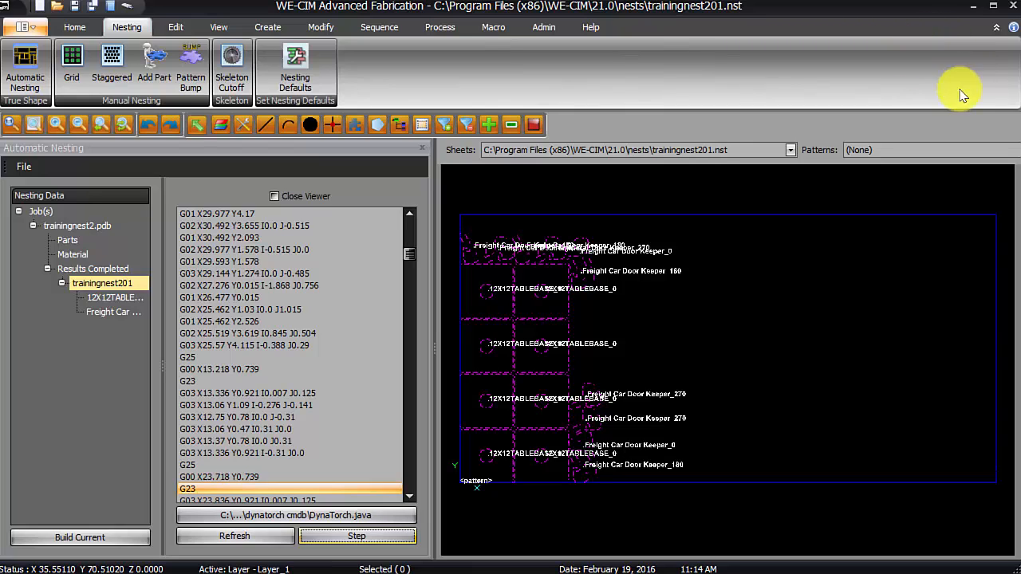
pyautogui.moveTo(990, 62)
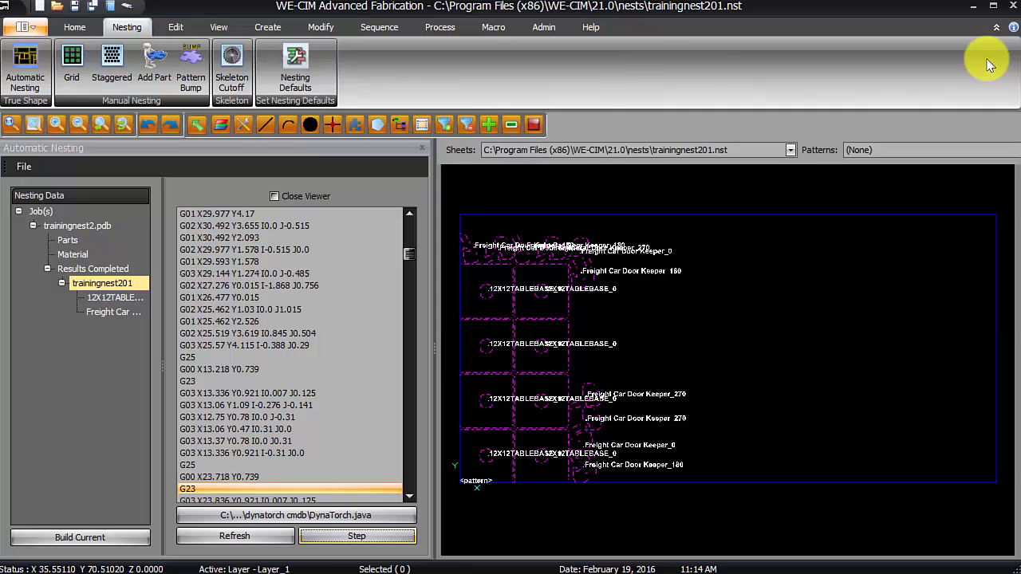